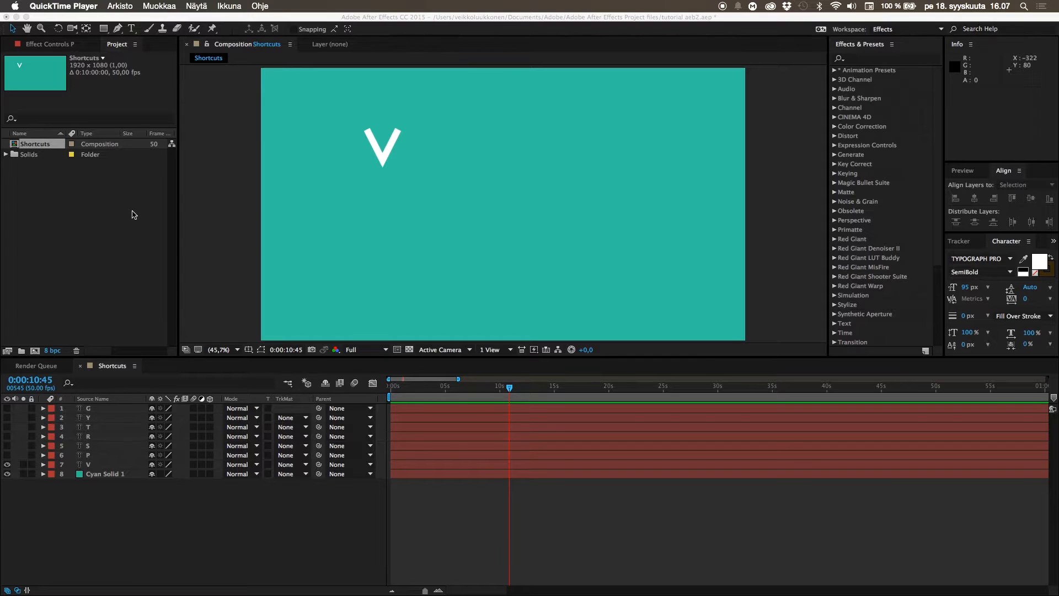
mouse_move(450, 206)
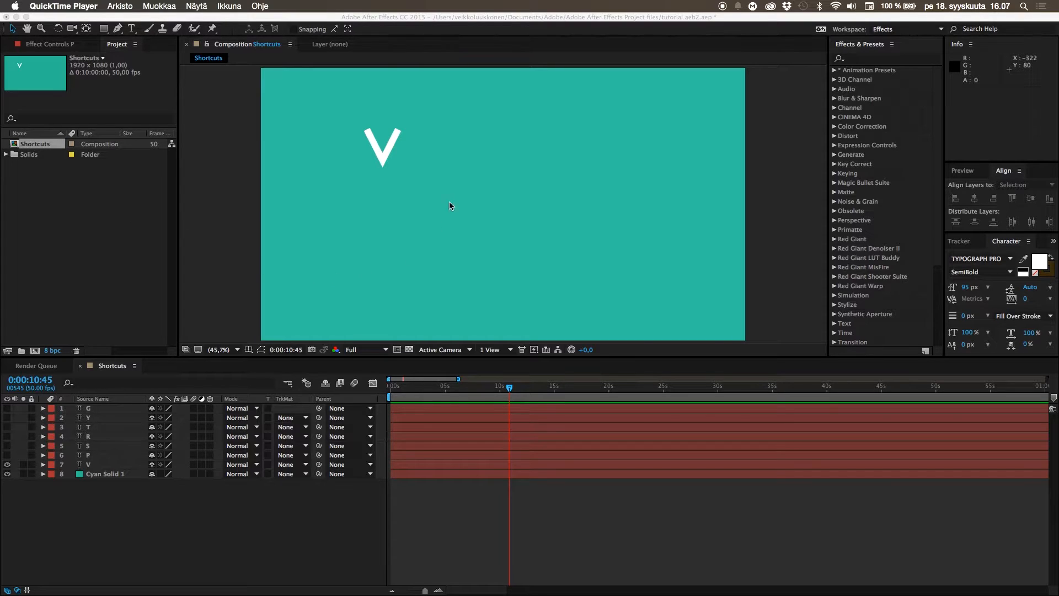
mouse_move(99, 479)
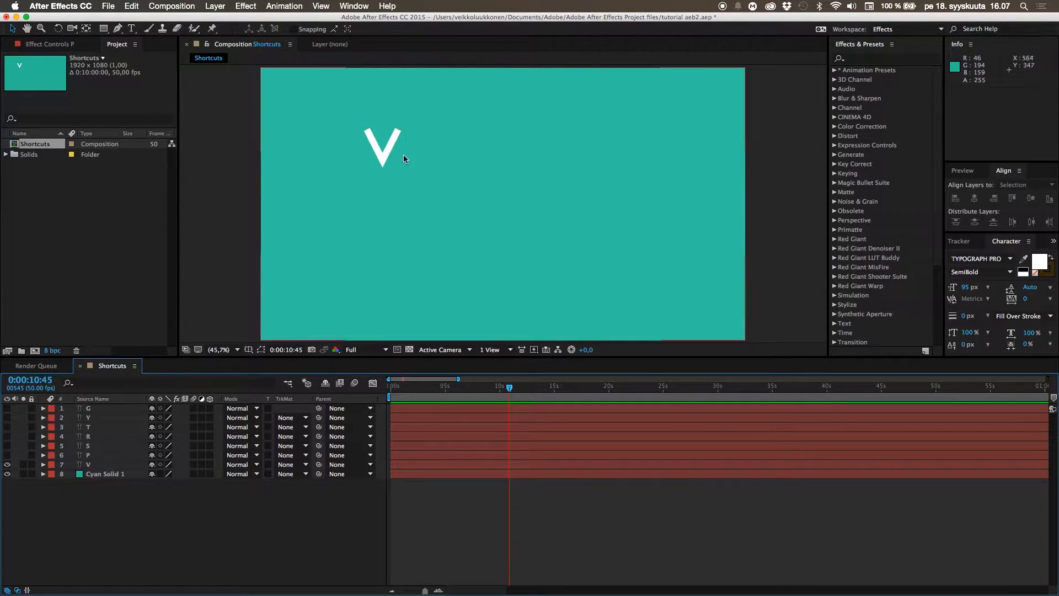
- Select the V letter layer in the Composition panel
left_click(383, 147)
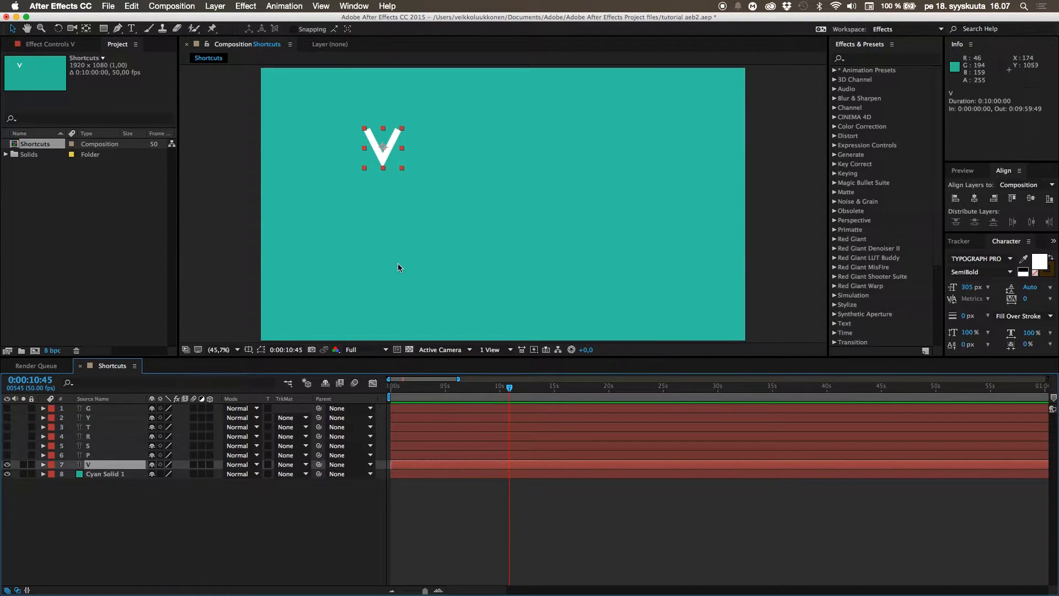
- Drag the V letter around the frame — centre, lower, right, upper left — and drop it near its original spot
left_click_drag(383, 147, 473, 162)
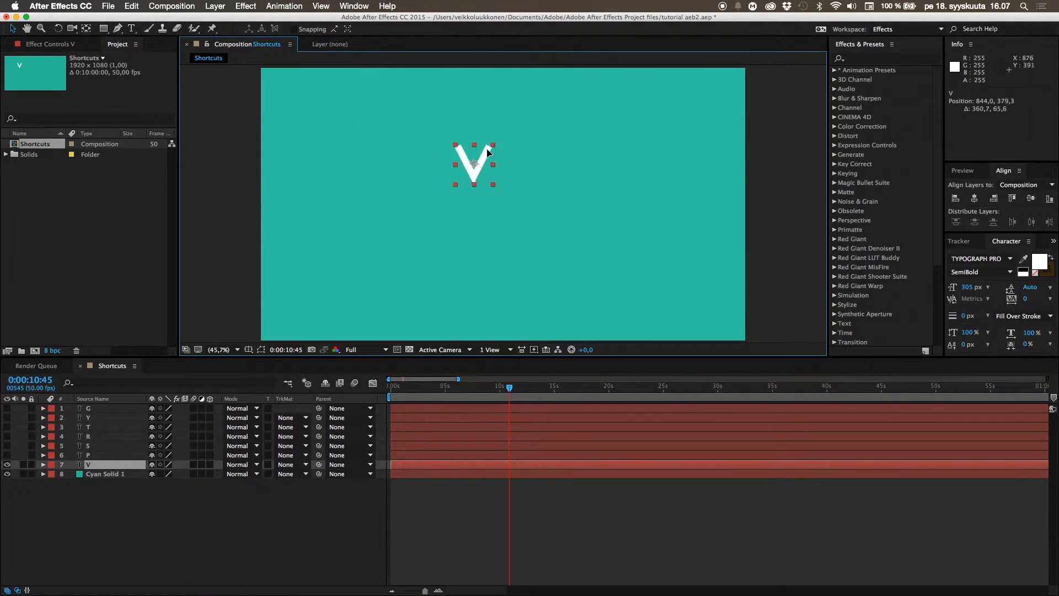
left_click_drag(474, 165, 447, 209)
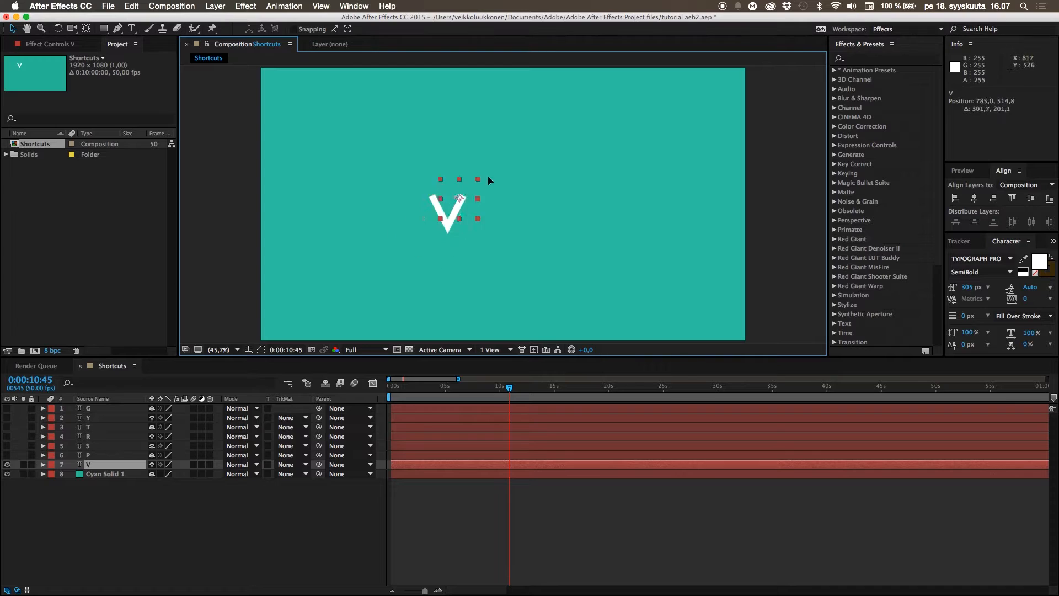
left_click_drag(459, 207, 538, 218)
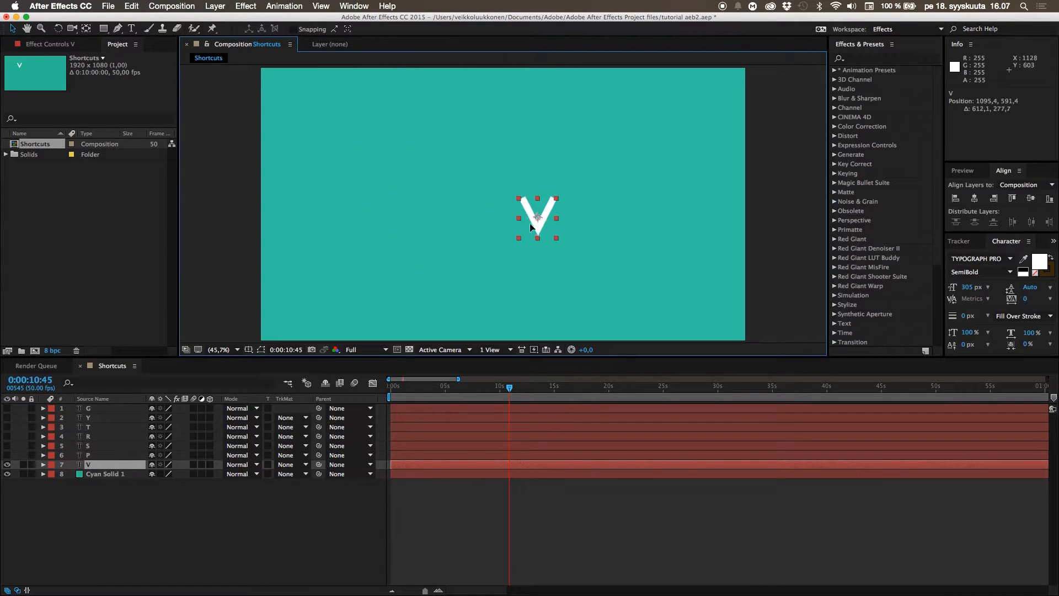
left_click_drag(537, 217, 372, 132)
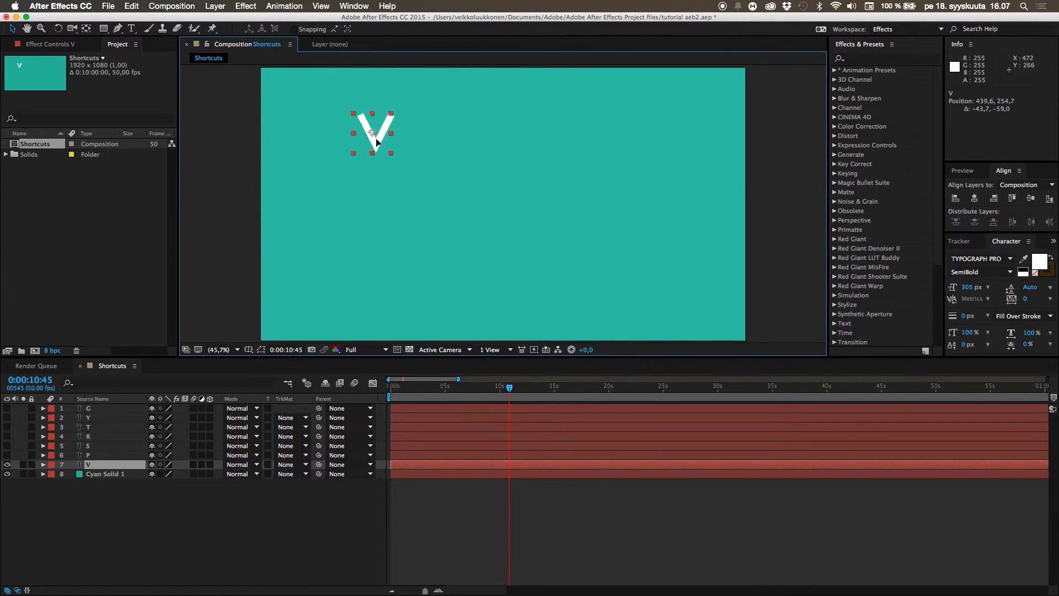
left_click_drag(372, 131, 347, 175)
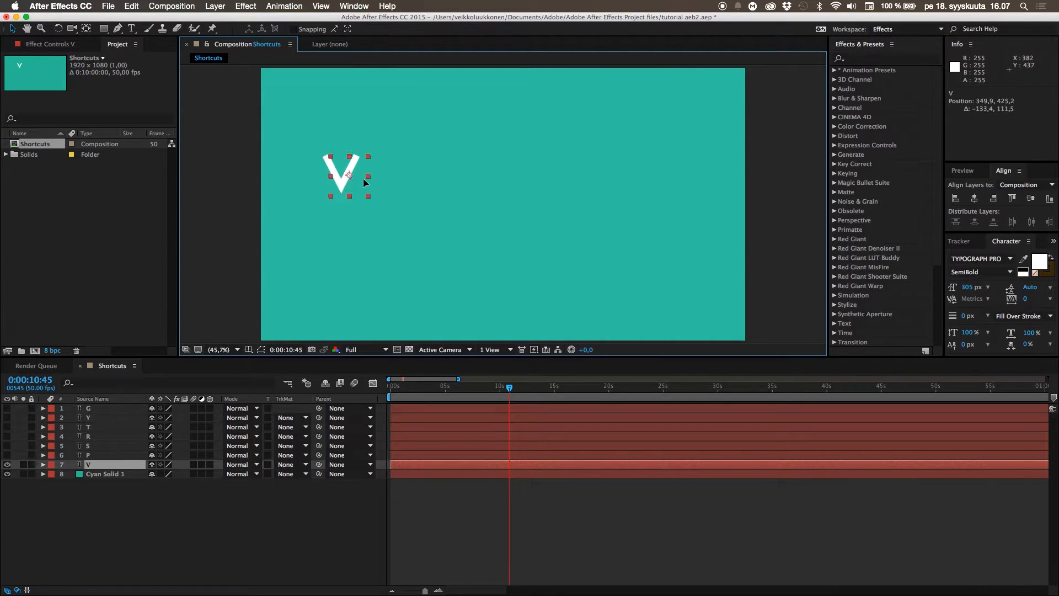
left_click_drag(347, 176, 343, 149)
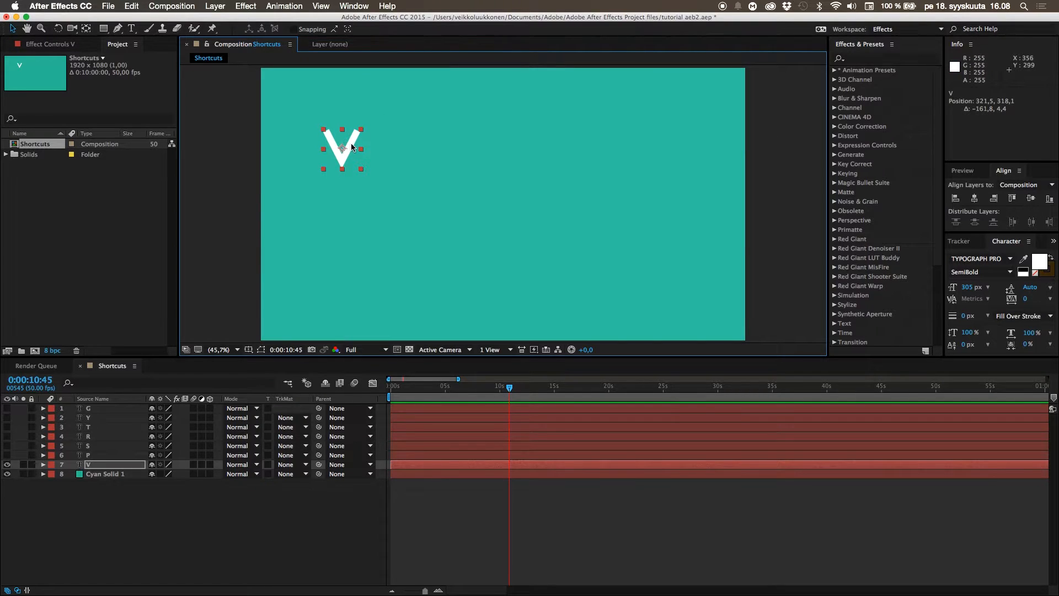
left_click_drag(341, 149, 557, 261)
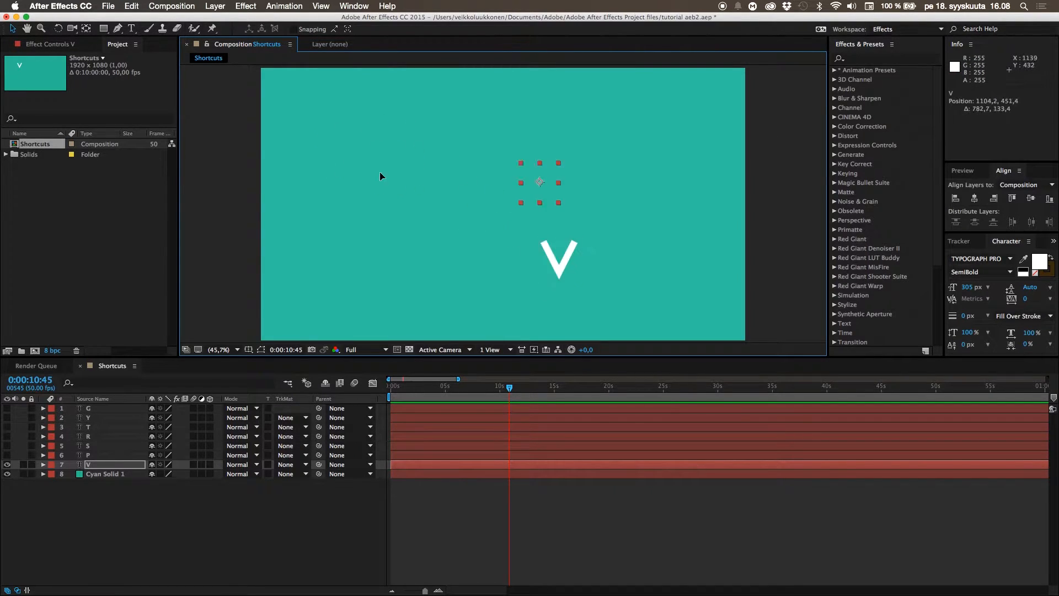
left_click_drag(539, 182, 336, 150)
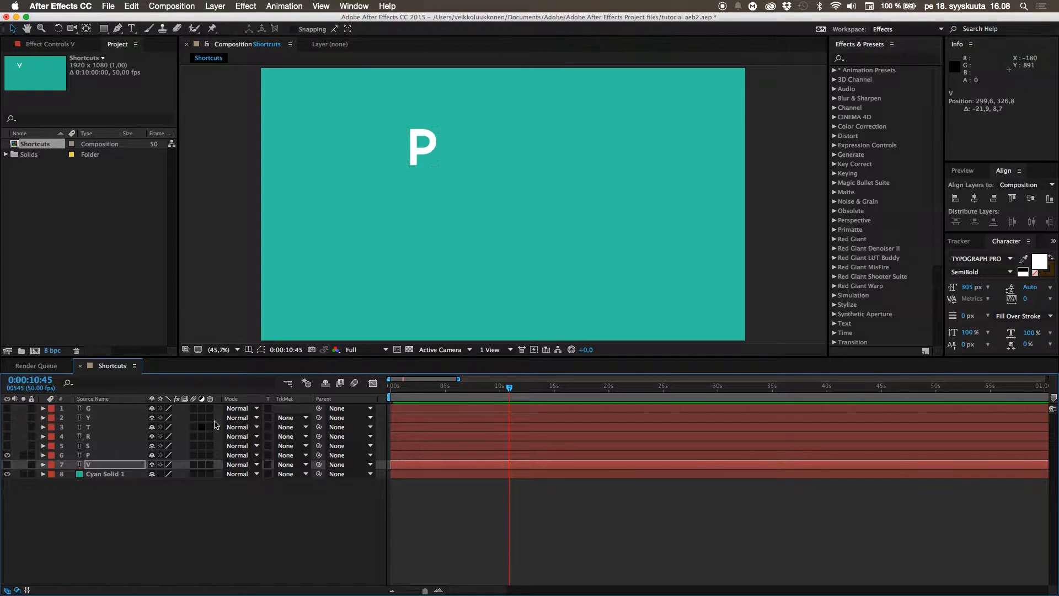
- Hide the V layer and show and select the P letter layer
left_click(423, 147)
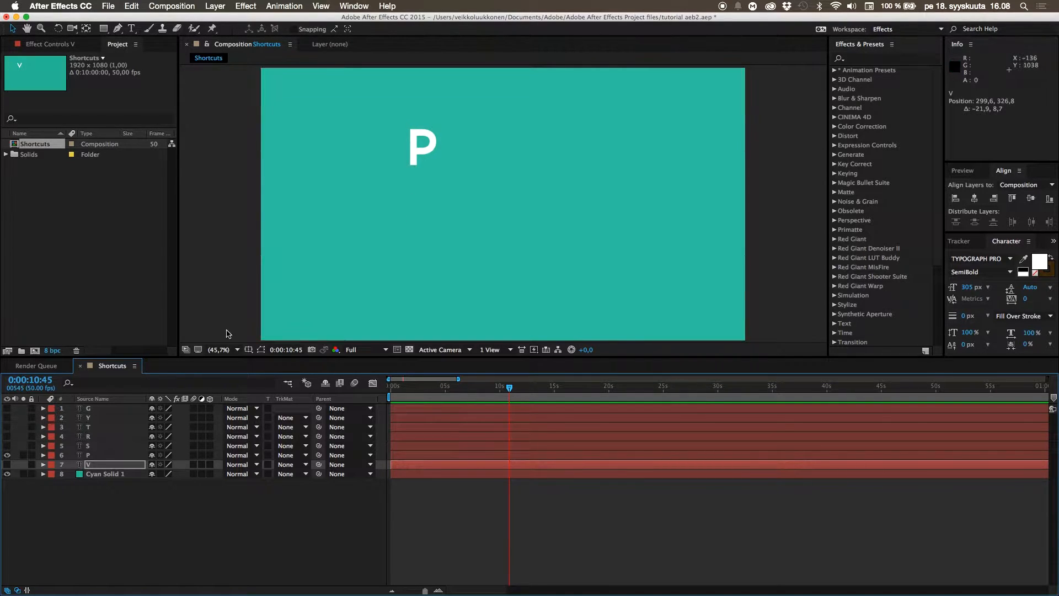
left_click(99, 455)
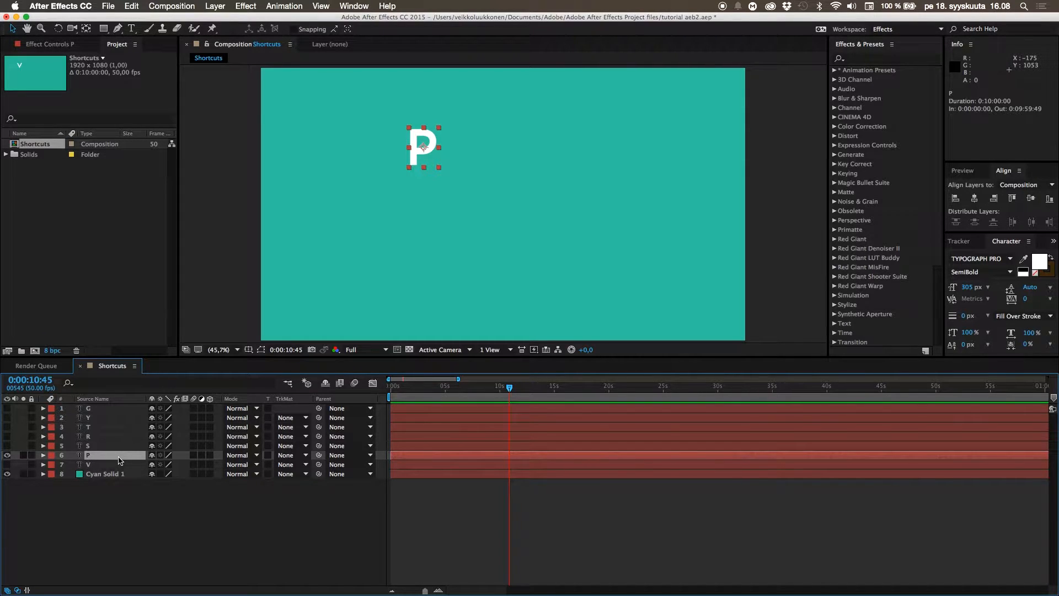
- Reveal the P layer's Position property and set a keyframe around 10 seconds
left_click(43, 455)
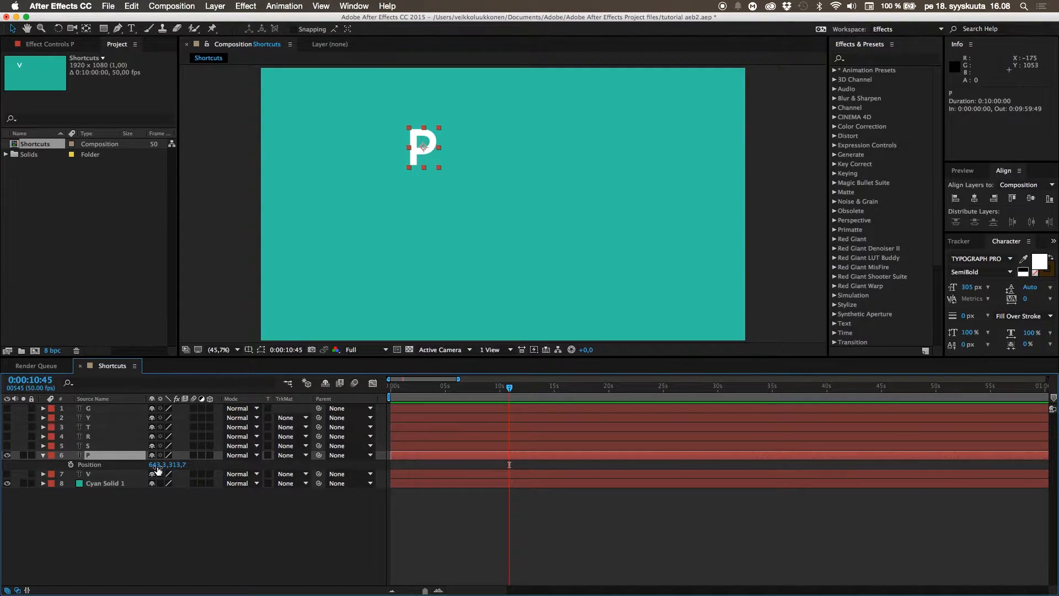
left_click_drag(423, 147, 412, 175)
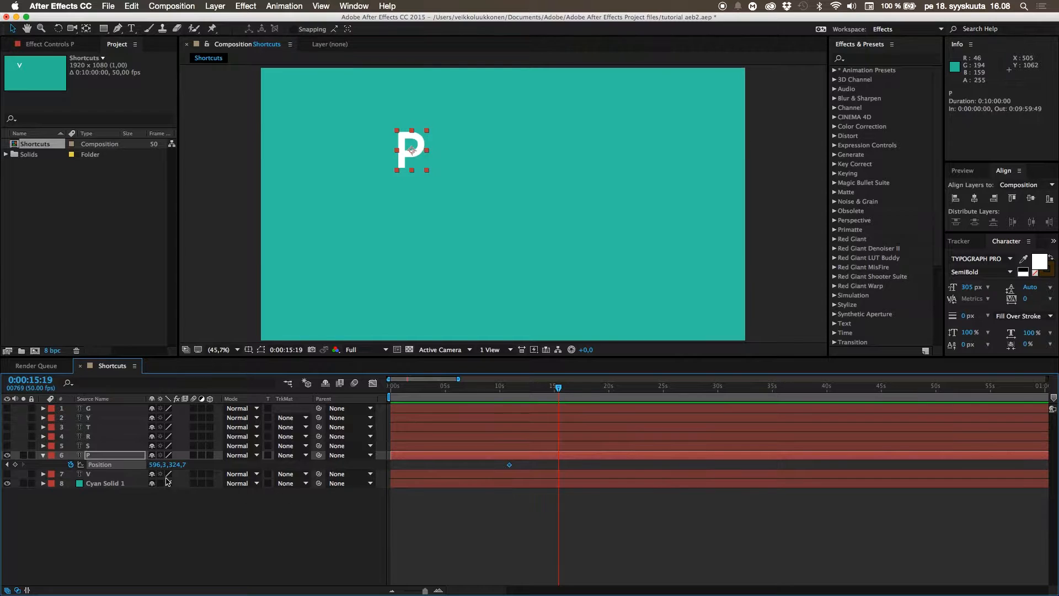
- Move the P letter at later times to add Position keyframes near 15 and 22 seconds, forming a curved motion path
left_click_drag(412, 151, 489, 150)
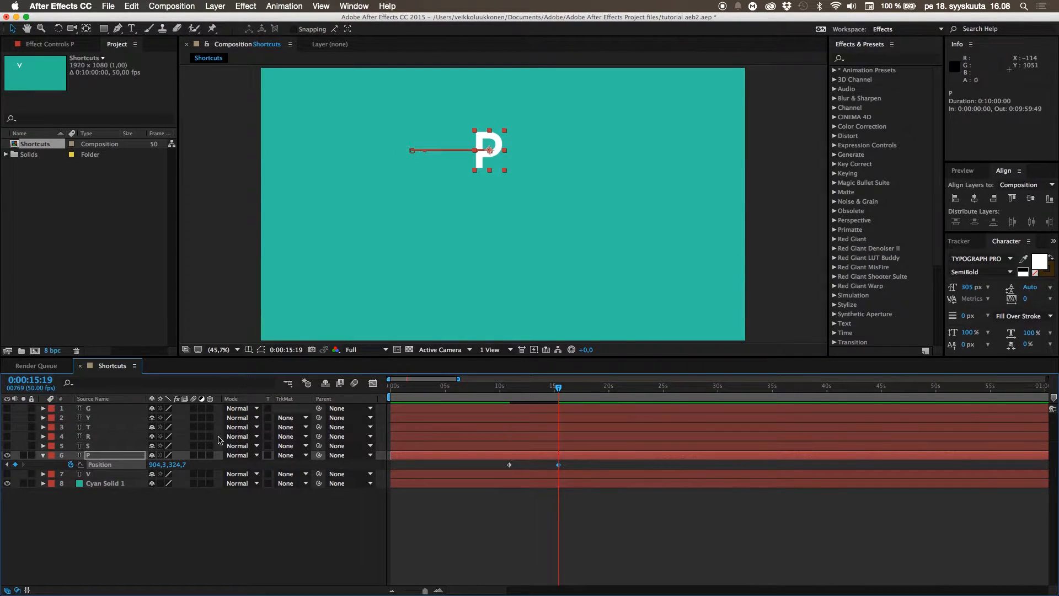
left_click_drag(488, 150, 487, 180)
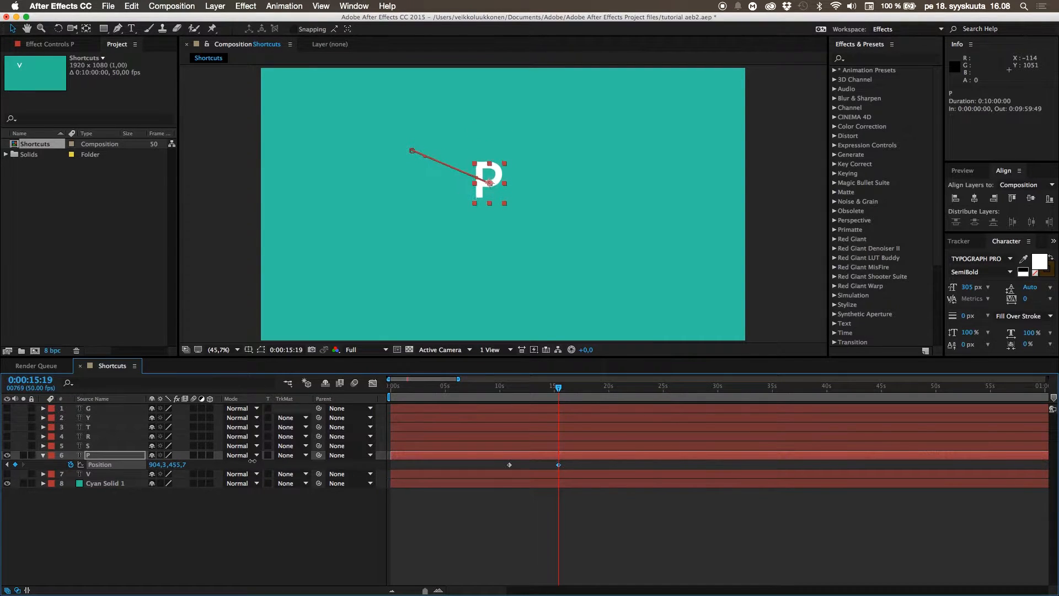
left_click_drag(558, 386, 505, 387)
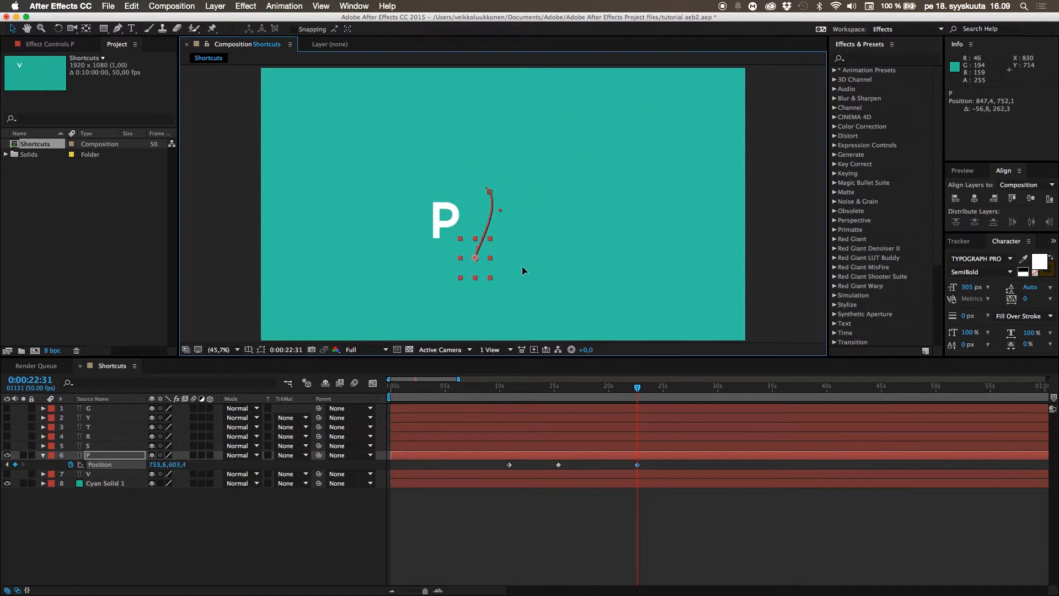
left_click_drag(474, 259, 688, 105)
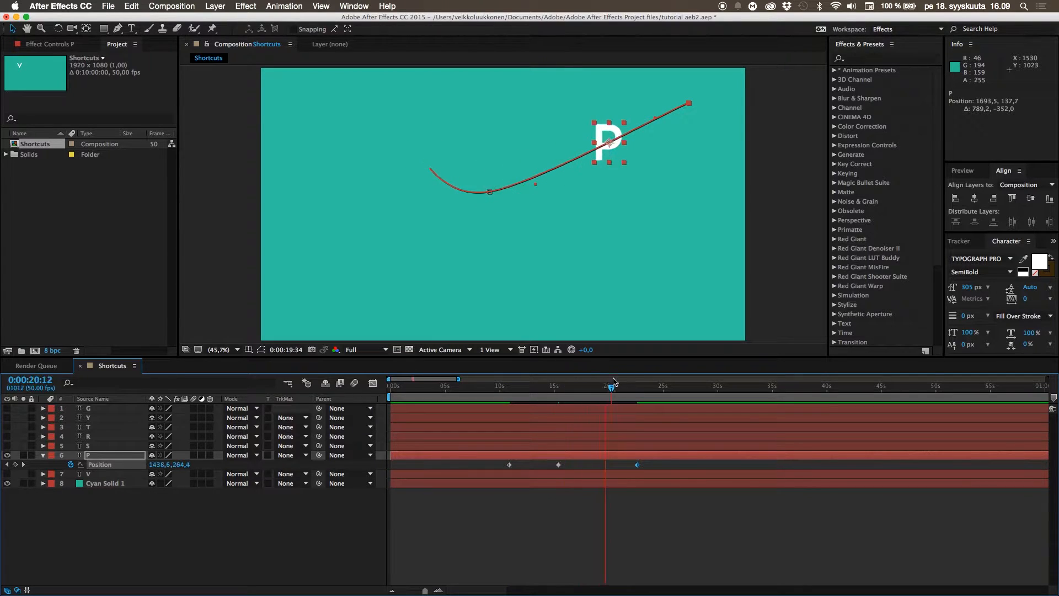
left_click(614, 387)
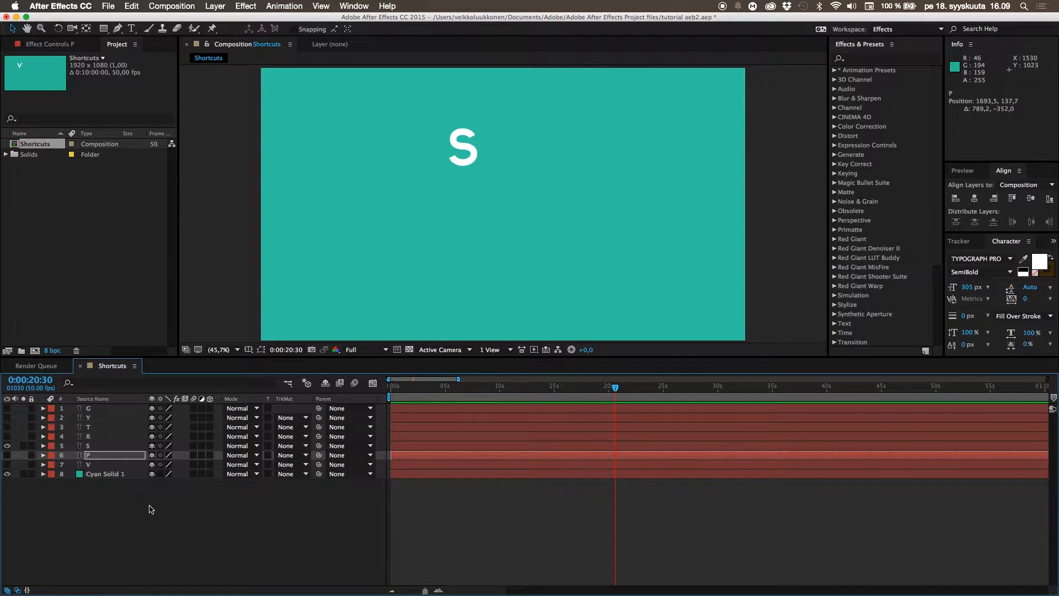
- Hide the P layer and show the S letter layer
left_click(88, 445)
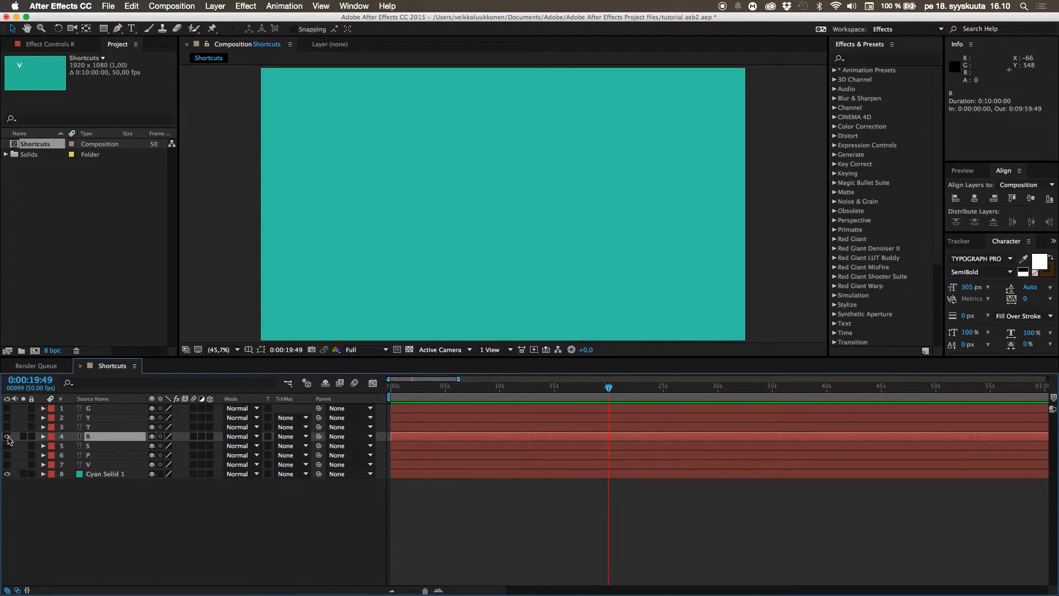
- Make the R letter layer visible with its Rotation property exposed at 0 degrees
left_click(8, 435)
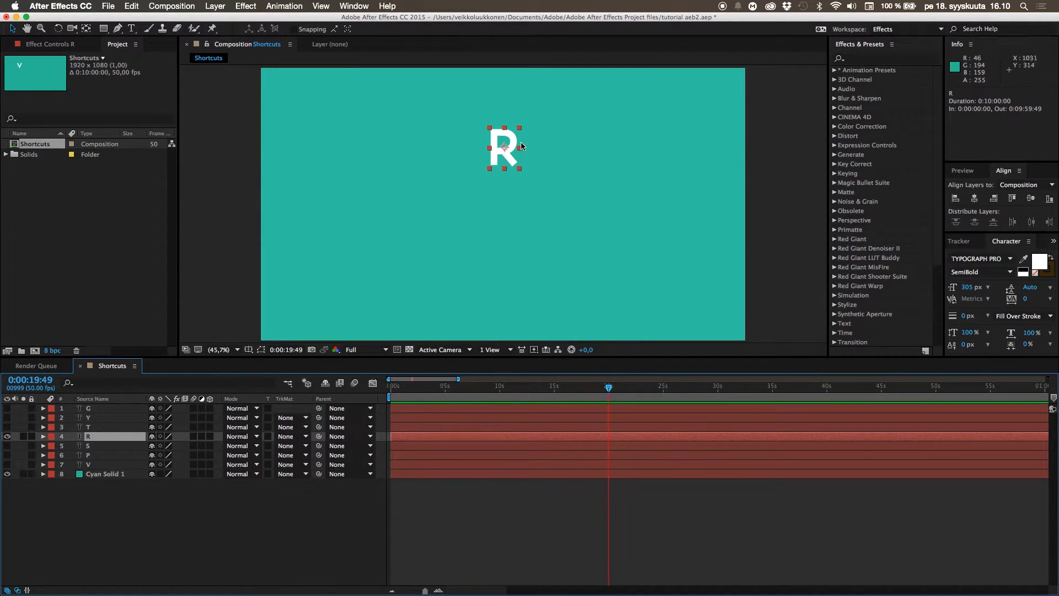
mouse_move(503, 172)
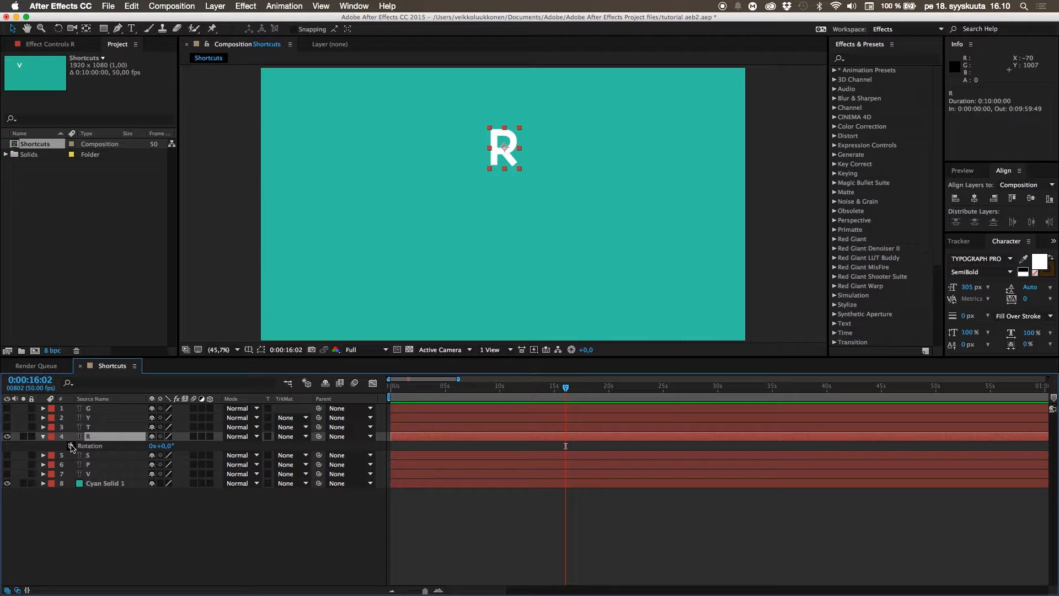
- Start keyframing the R letter's Rotation and enter a rotation value of 45 degrees
left_click(68, 445)
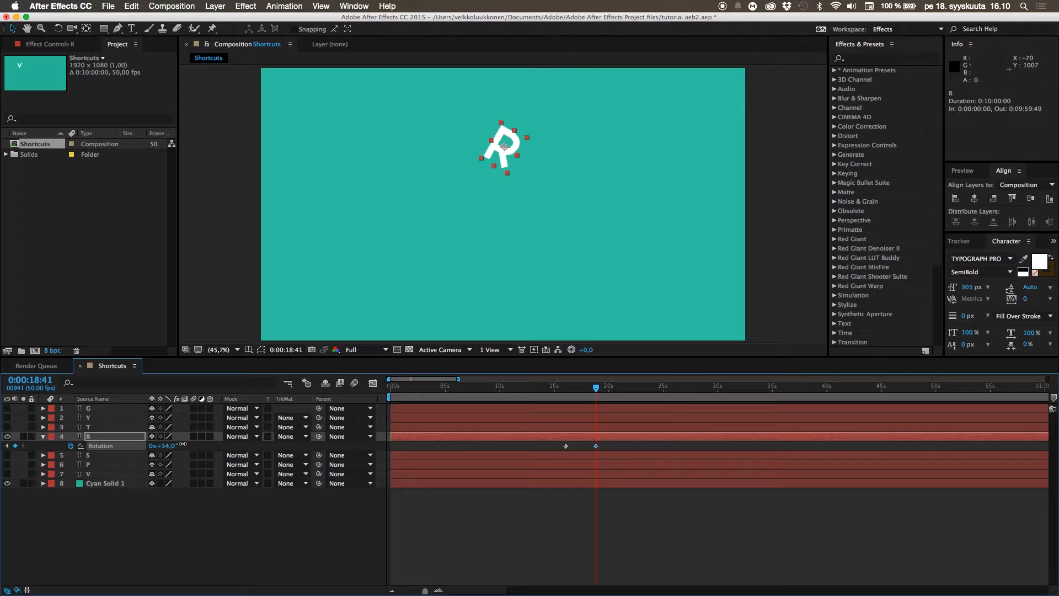
left_click(163, 445)
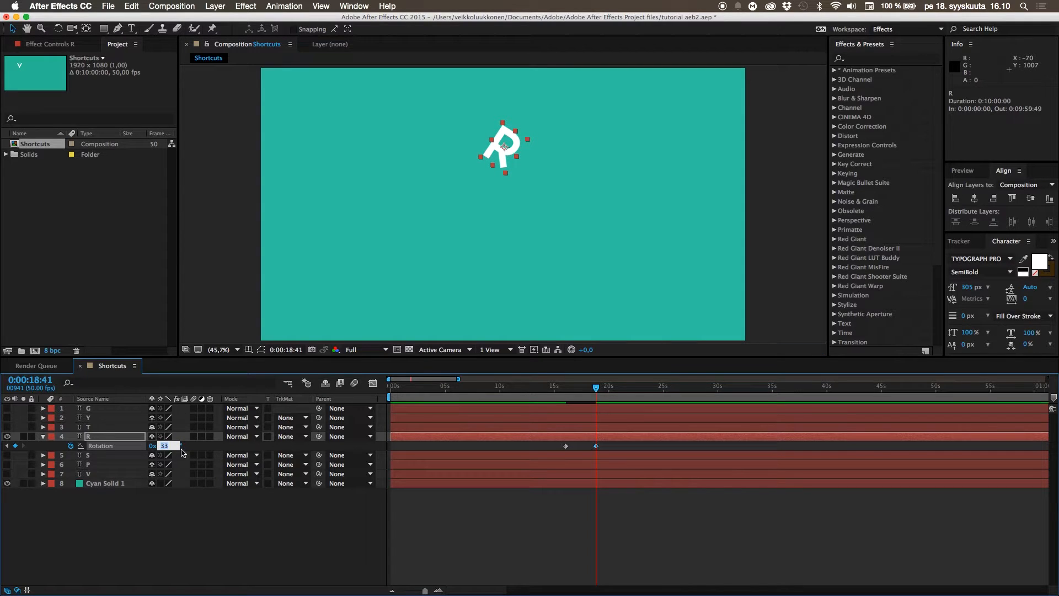
type("45")
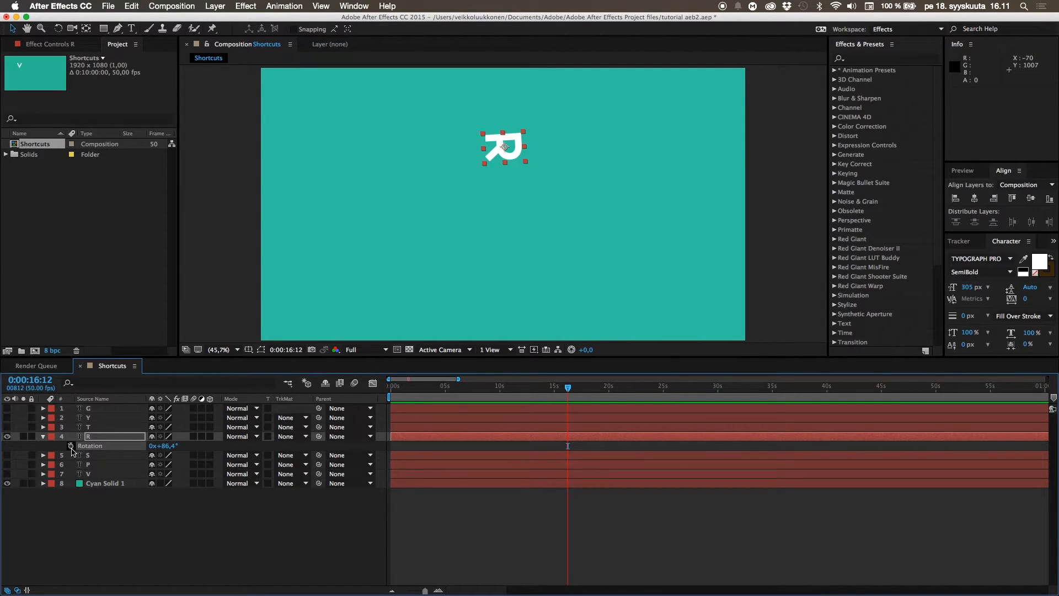
- Add a later Rotation keyframe of three full turns so the R spins between the two keyframes
left_click(70, 445)
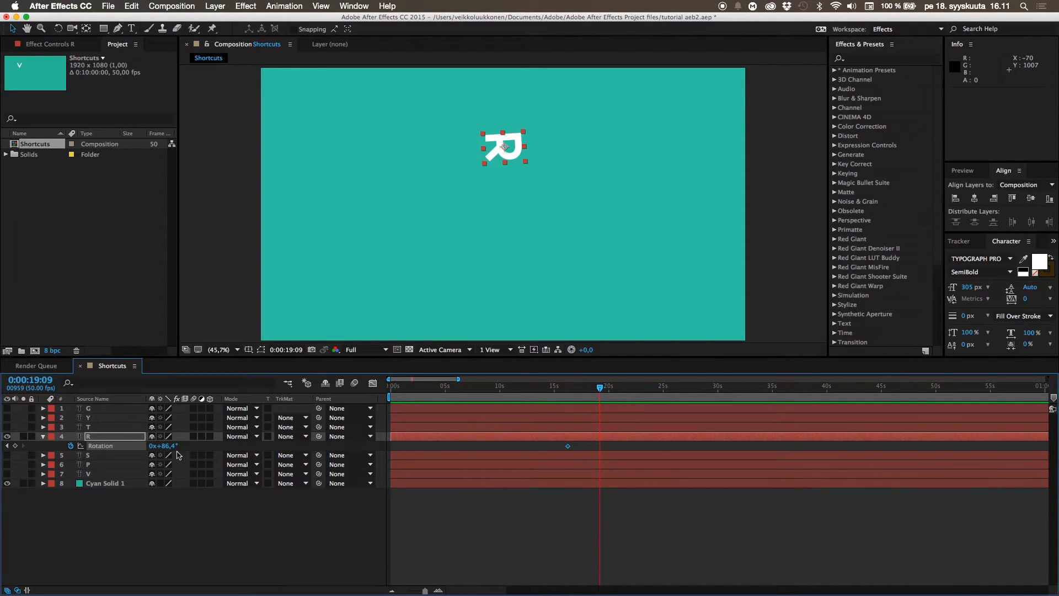
mouse_move(151, 453)
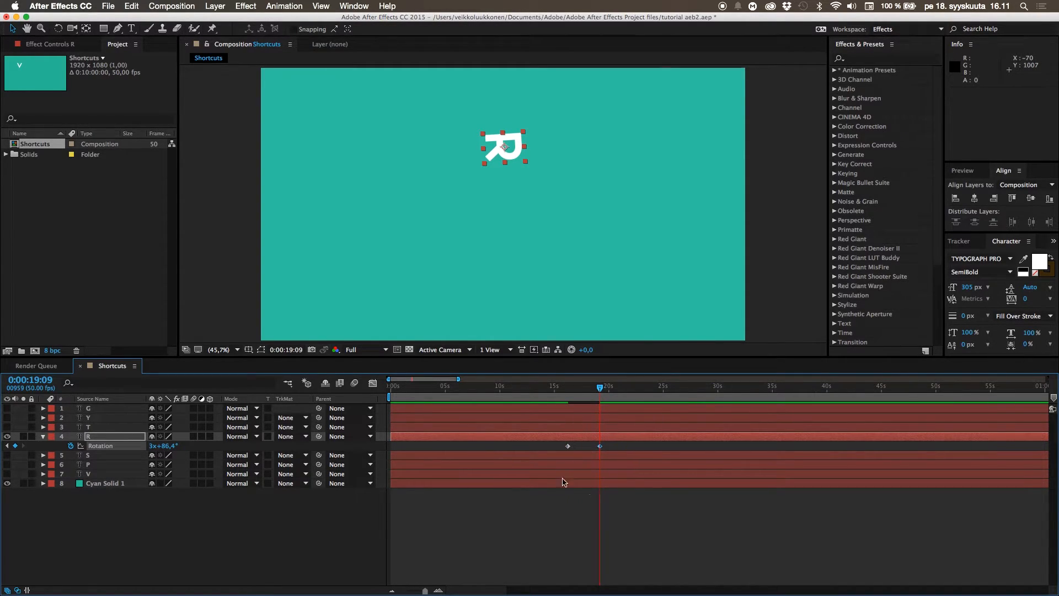
left_click(564, 386)
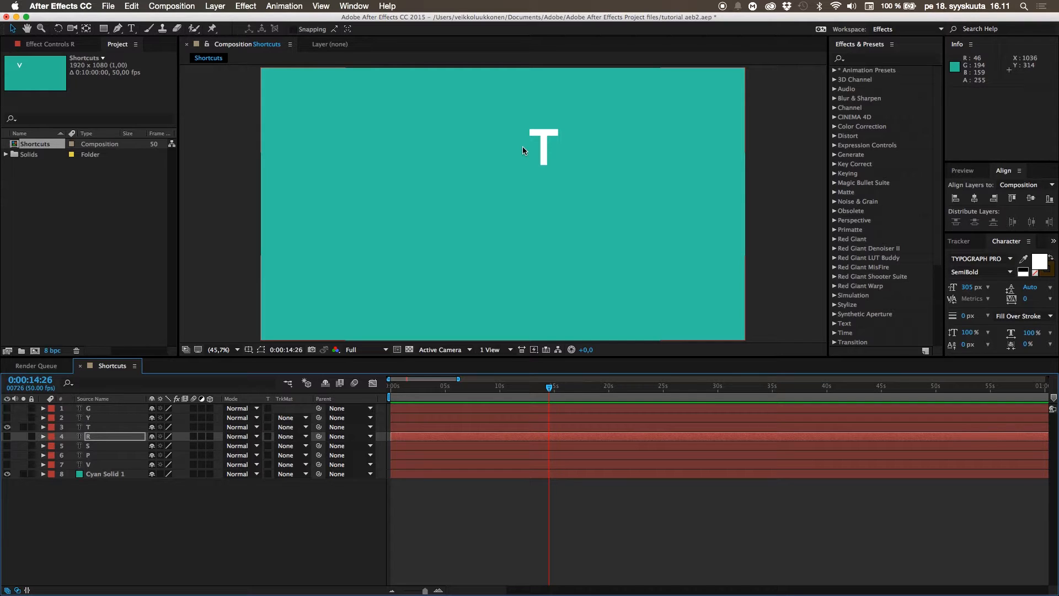
mouse_move(534, 120)
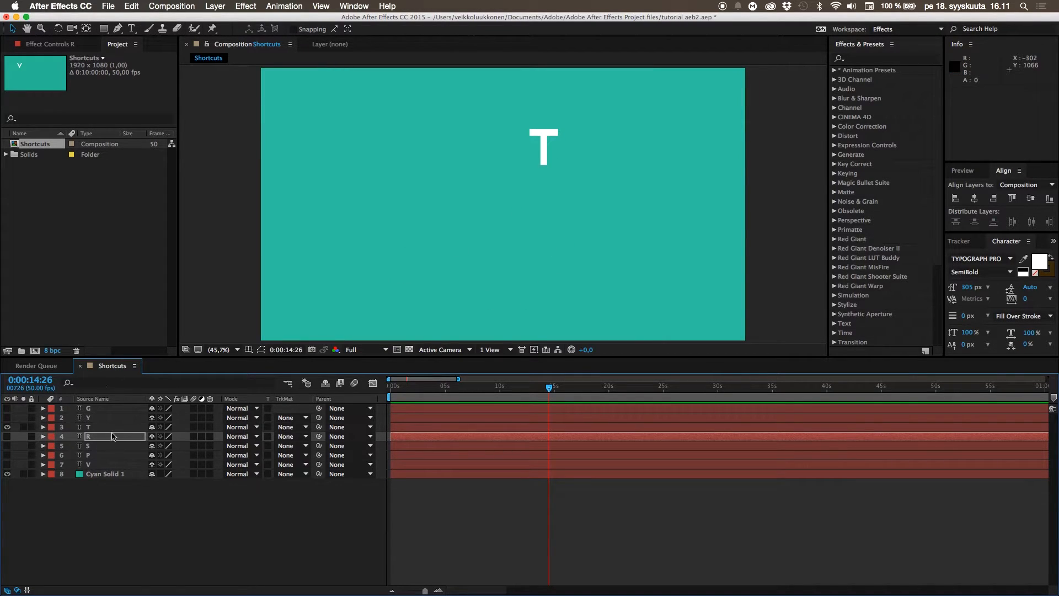
- Keyframe the T letter's Opacity from 29% to 100%, then collapse the property and hide the layer
left_click(88, 427)
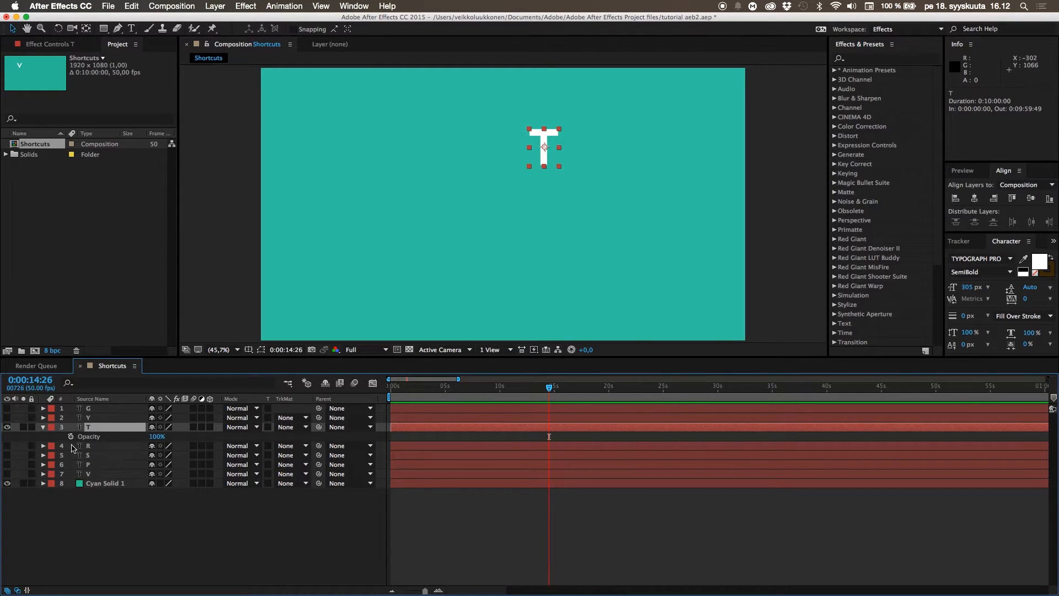
mouse_move(173, 452)
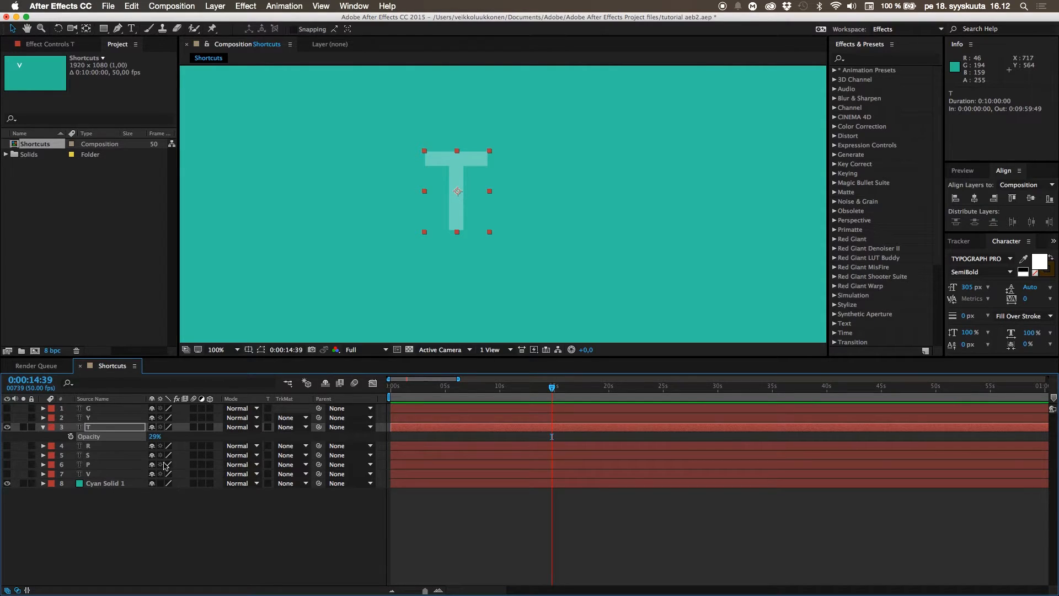
left_click(156, 436)
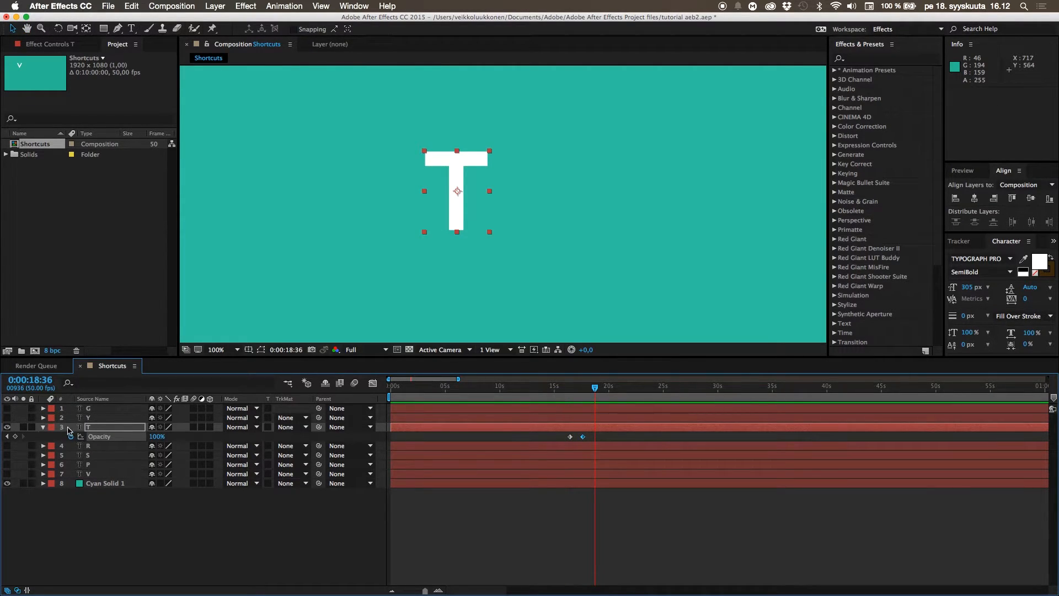
left_click(8, 426)
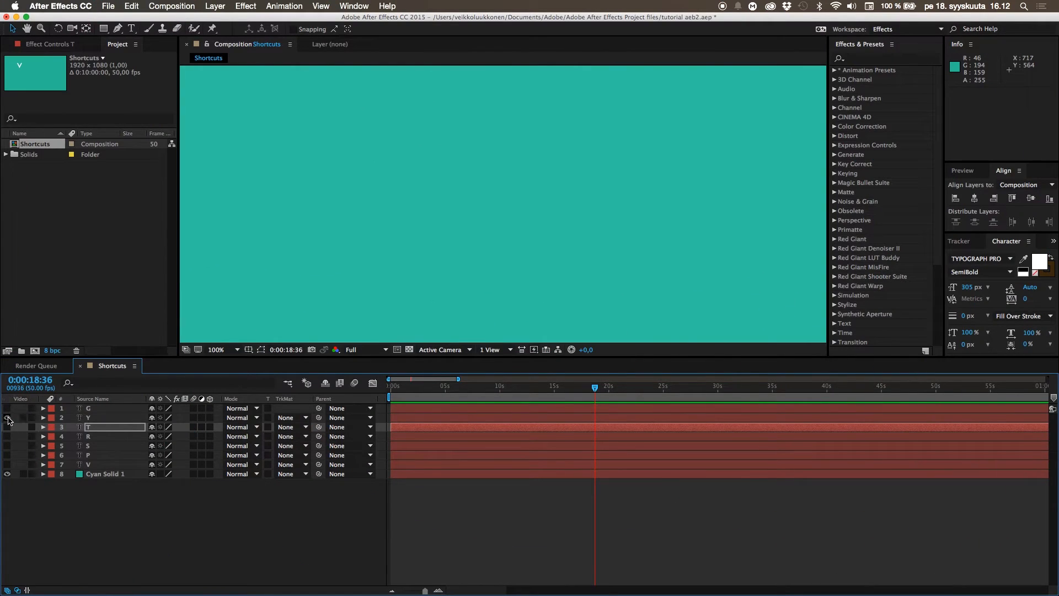
- Make the Y letter layer visible and select it, viewing it enlarged in the composition
left_click(7, 417)
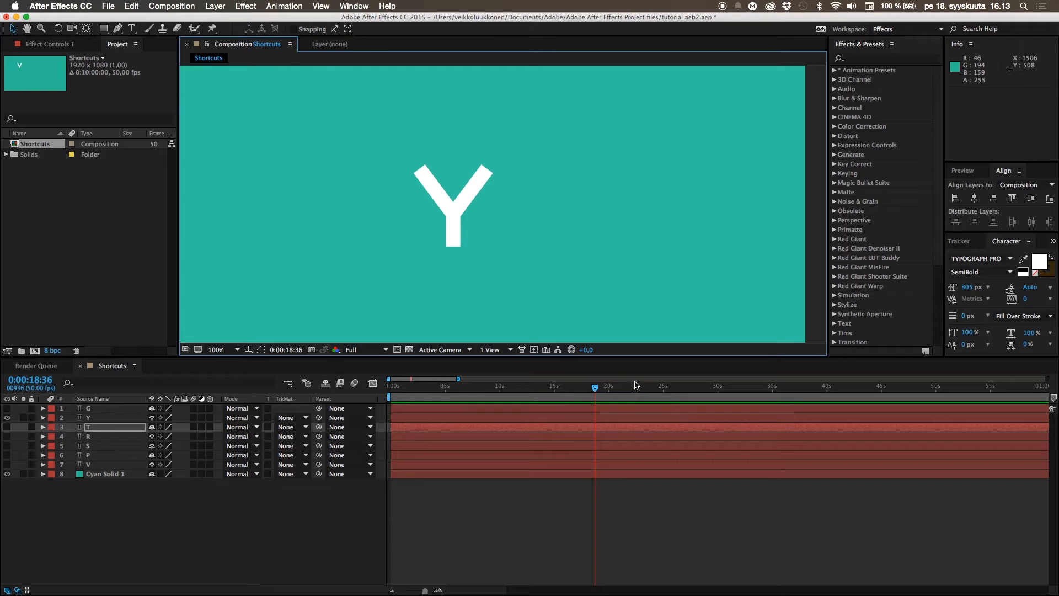
mouse_move(520, 243)
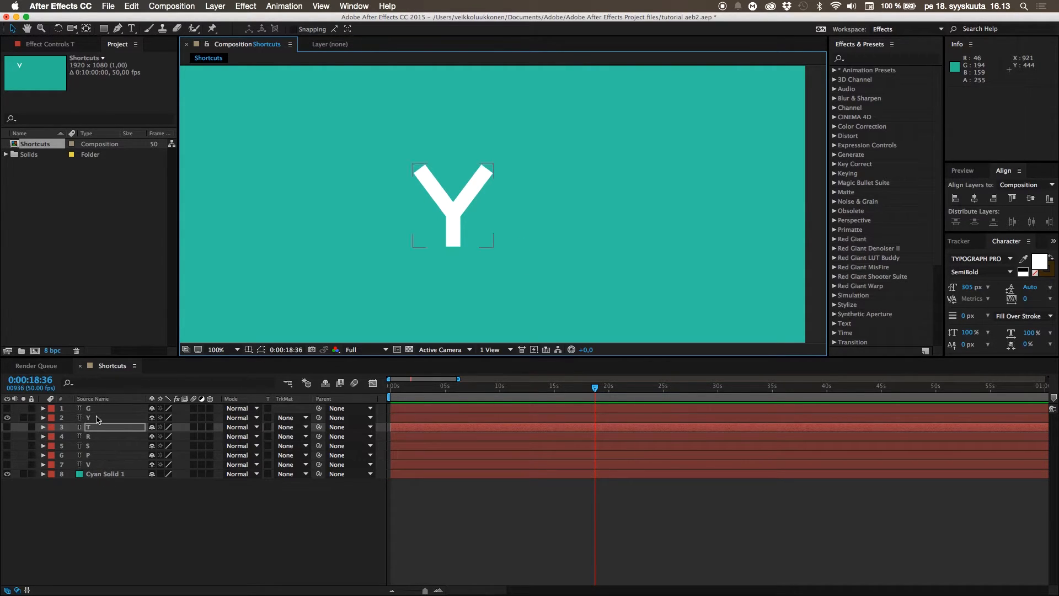
left_click(88, 417)
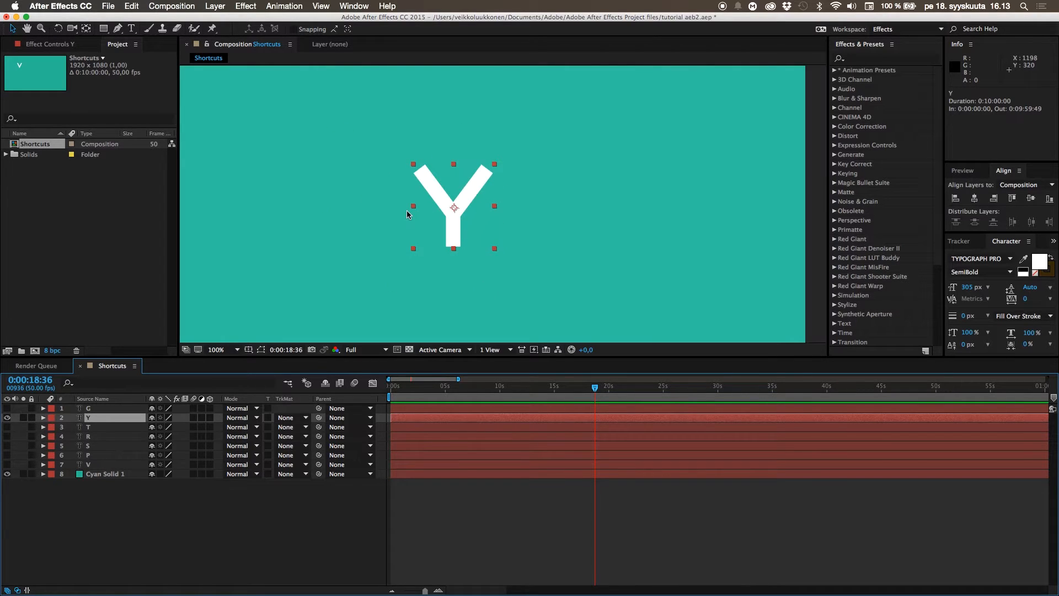
left_click(216, 350)
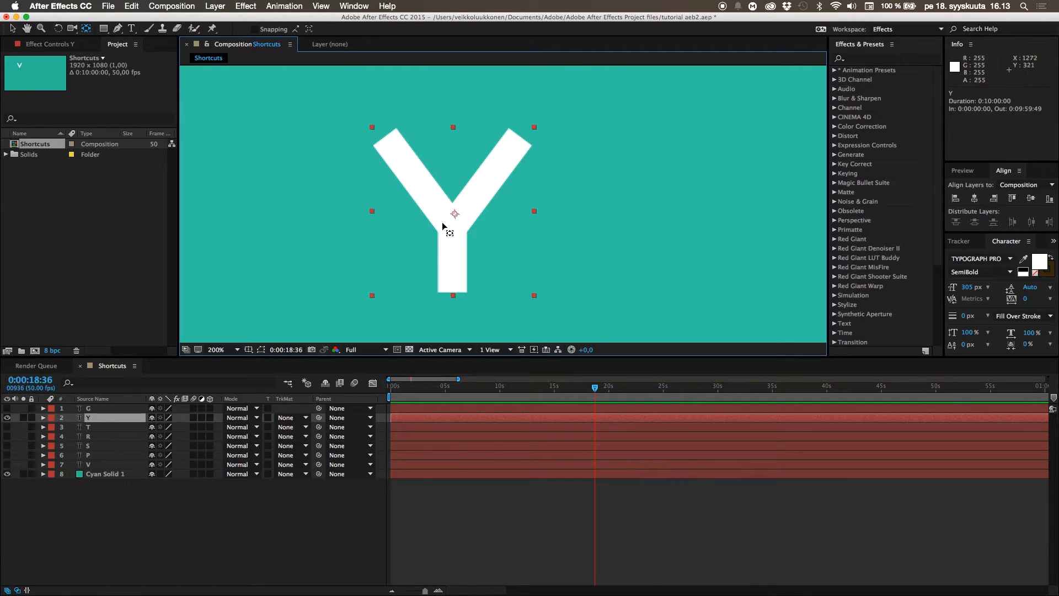
mouse_move(454, 217)
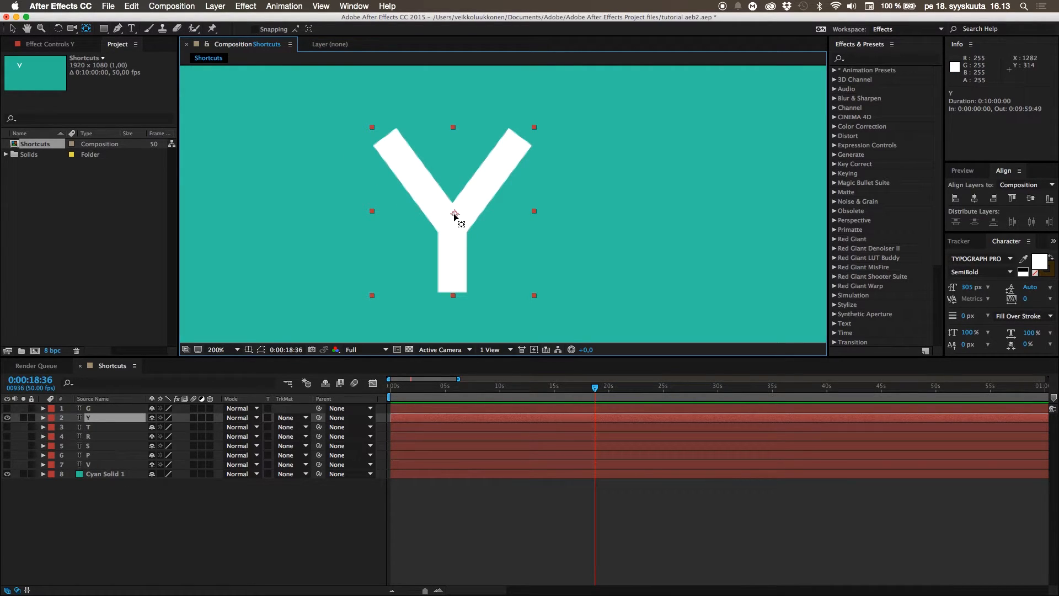
- Drag the Y's anchor point down the stem until it rests at the letter's base
left_click_drag(452, 213, 411, 225)
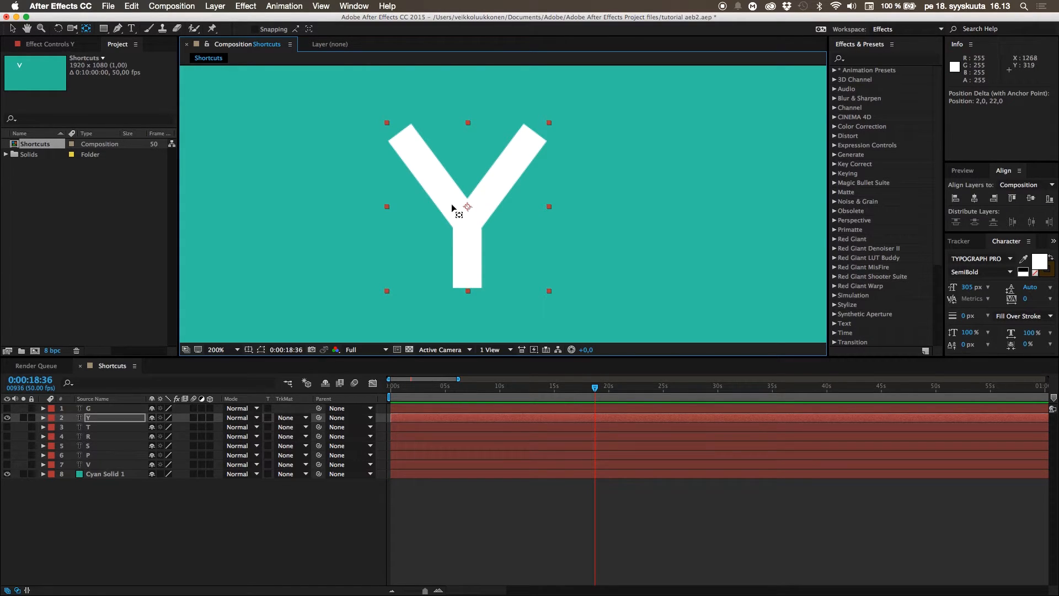
mouse_move(461, 186)
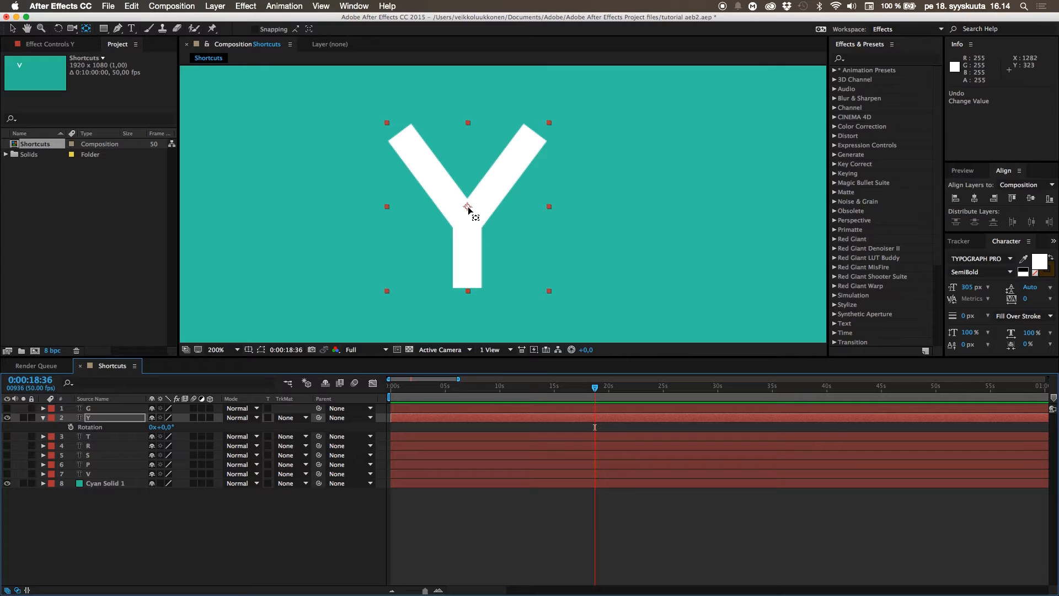
left_click_drag(468, 207, 468, 242)
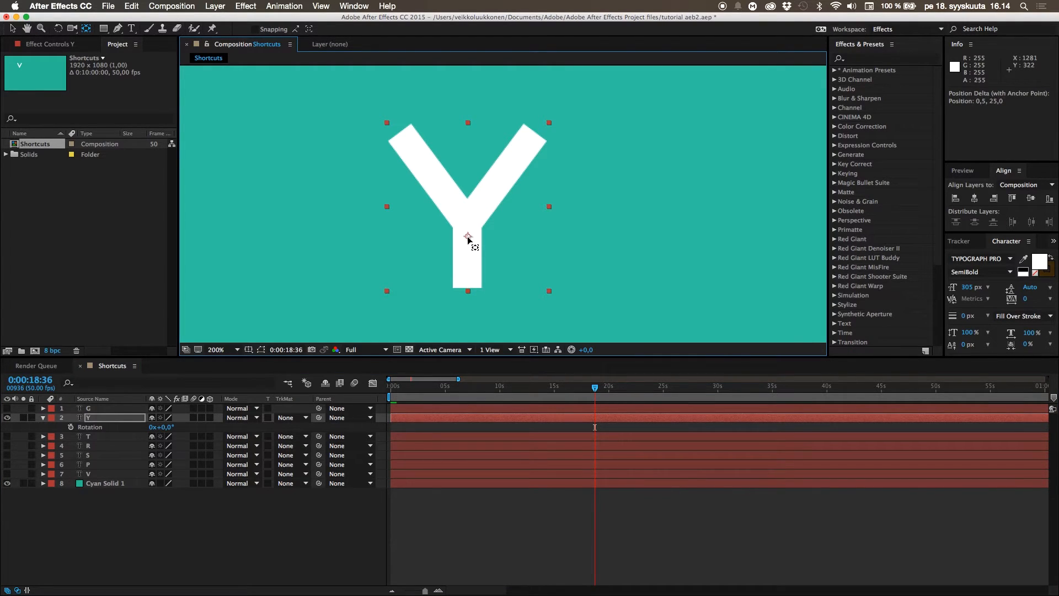
left_click_drag(470, 239, 473, 267)
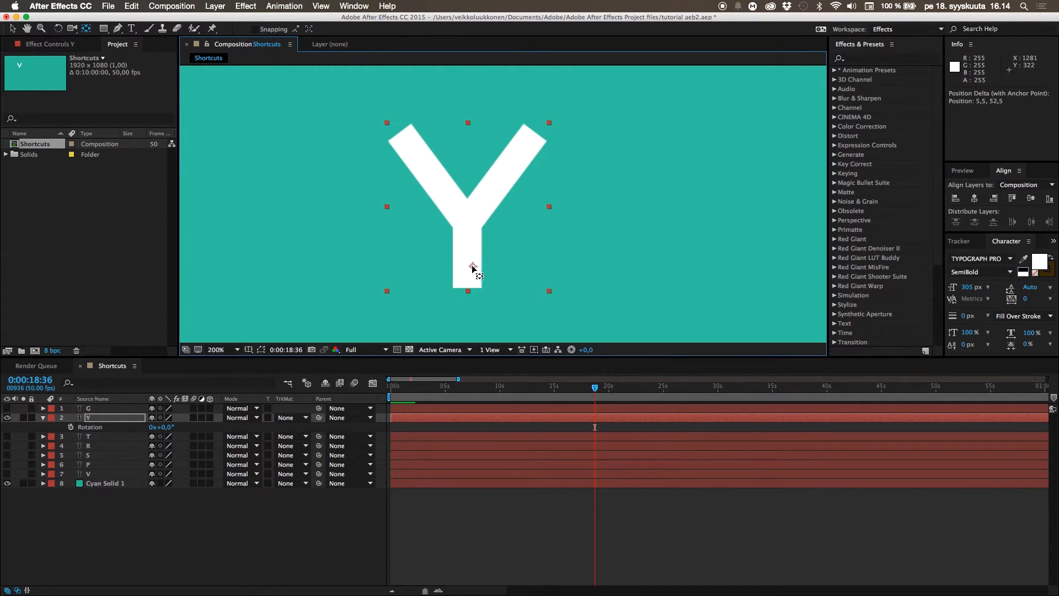
left_click_drag(473, 267, 389, 290)
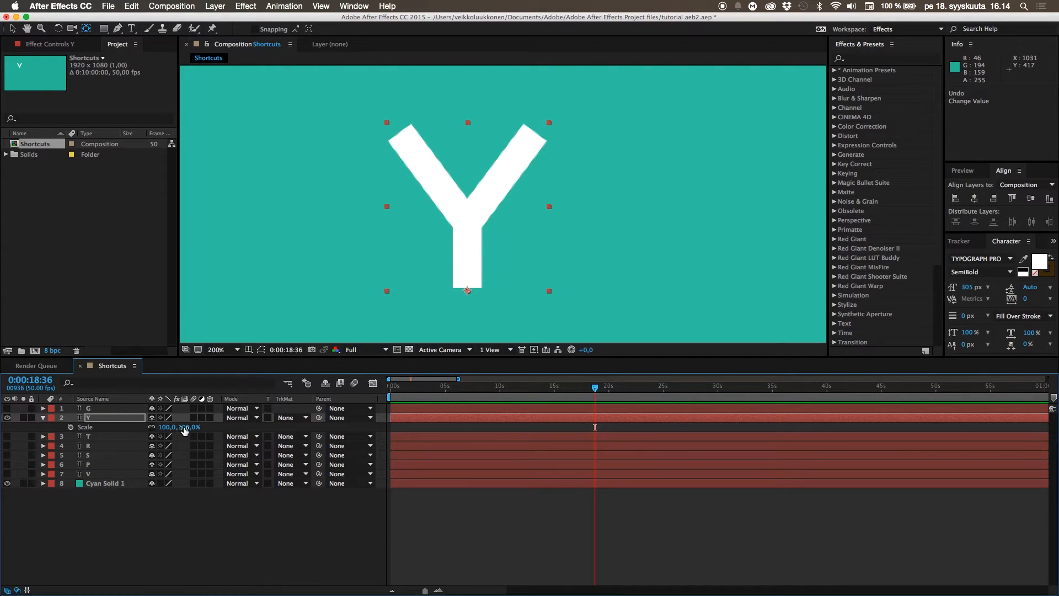
- Scrub the Y's Scale to about 77% and snap its anchor point back to the letter's centre
left_click_drag(182, 427, 175, 432)
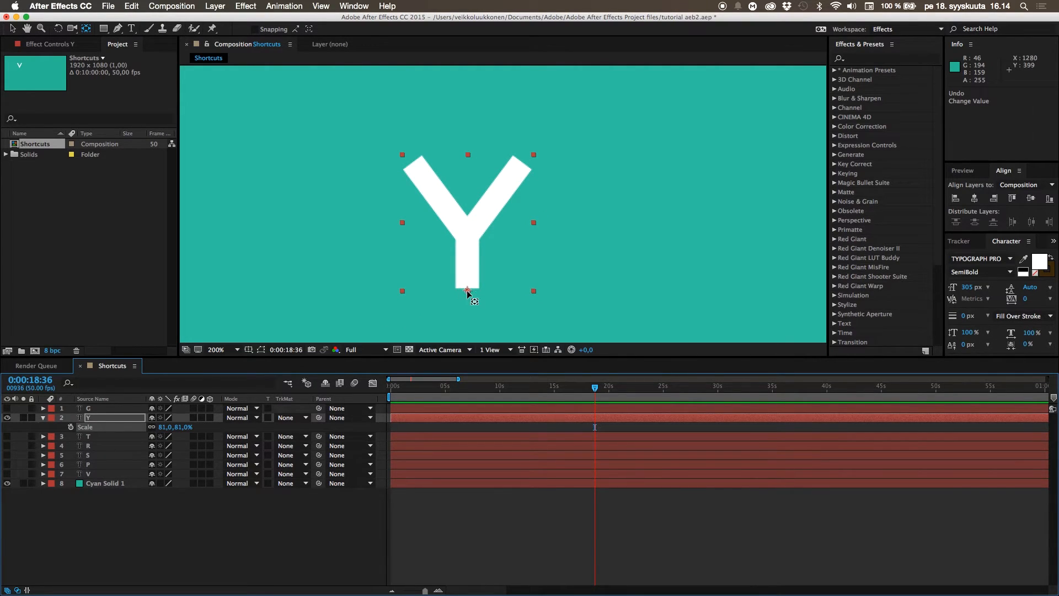
left_click_drag(468, 291, 402, 156)
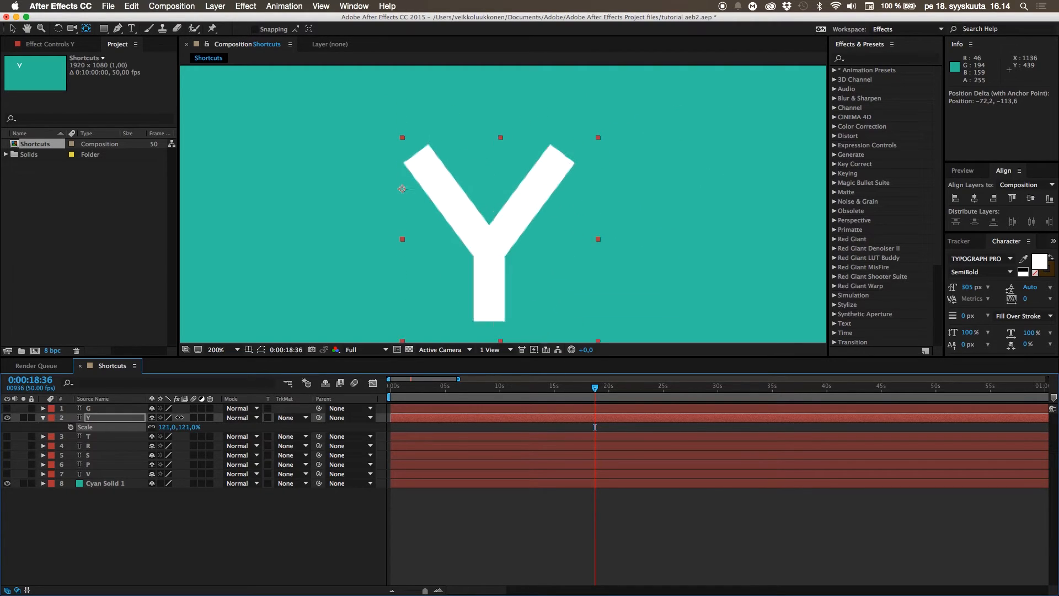
left_click_drag(402, 188, 419, 199)
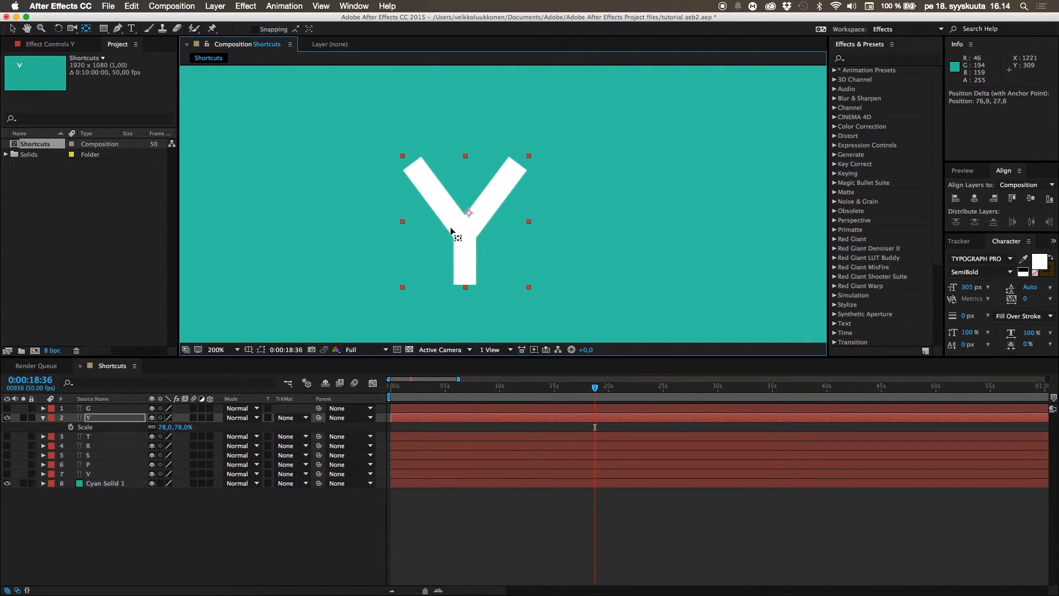
left_click_drag(456, 236, 465, 206)
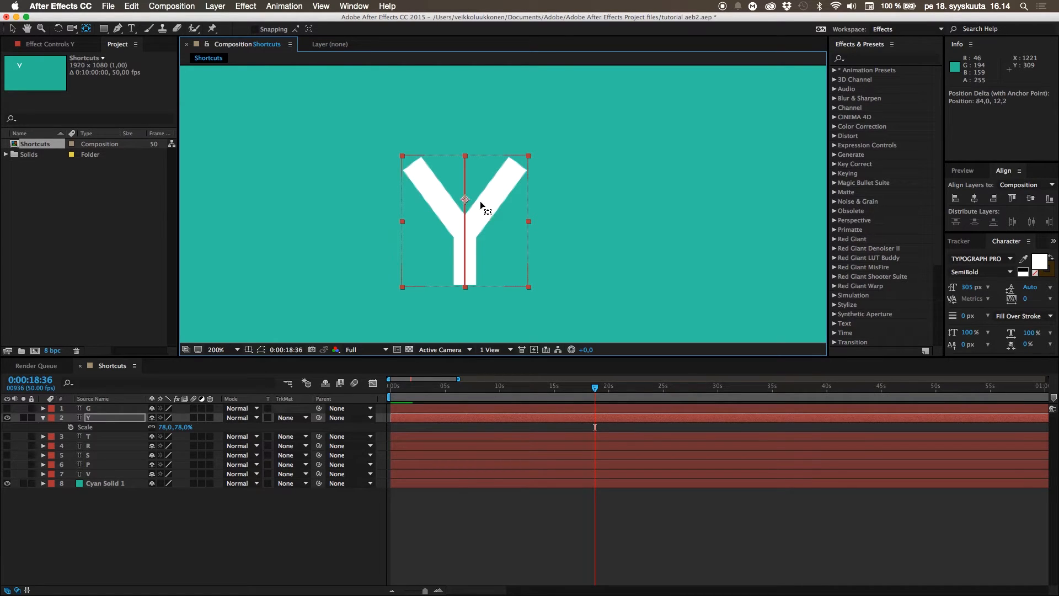
left_click_drag(465, 199, 464, 157)
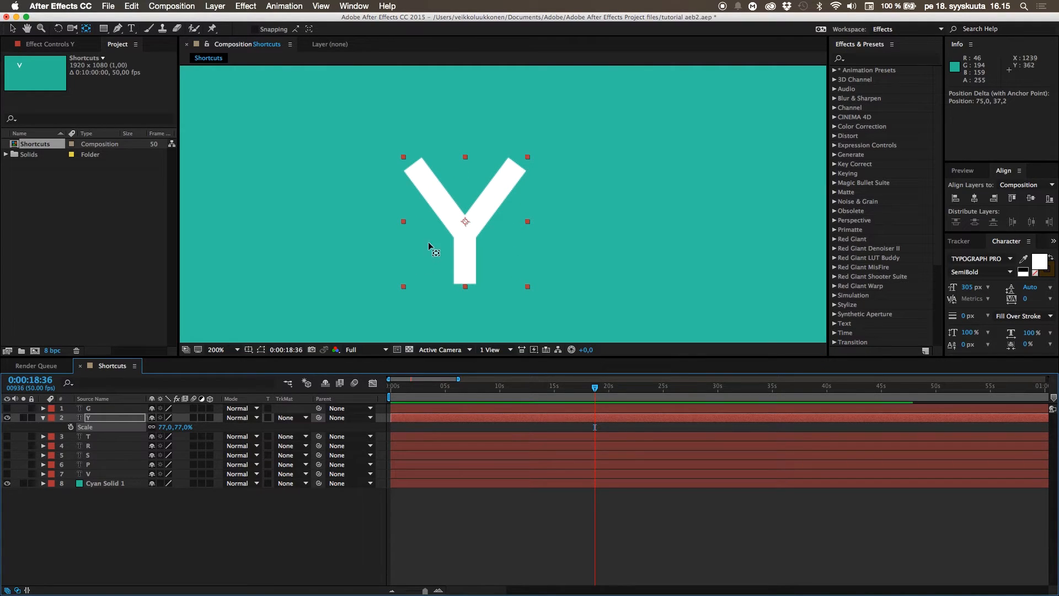
mouse_move(242, 336)
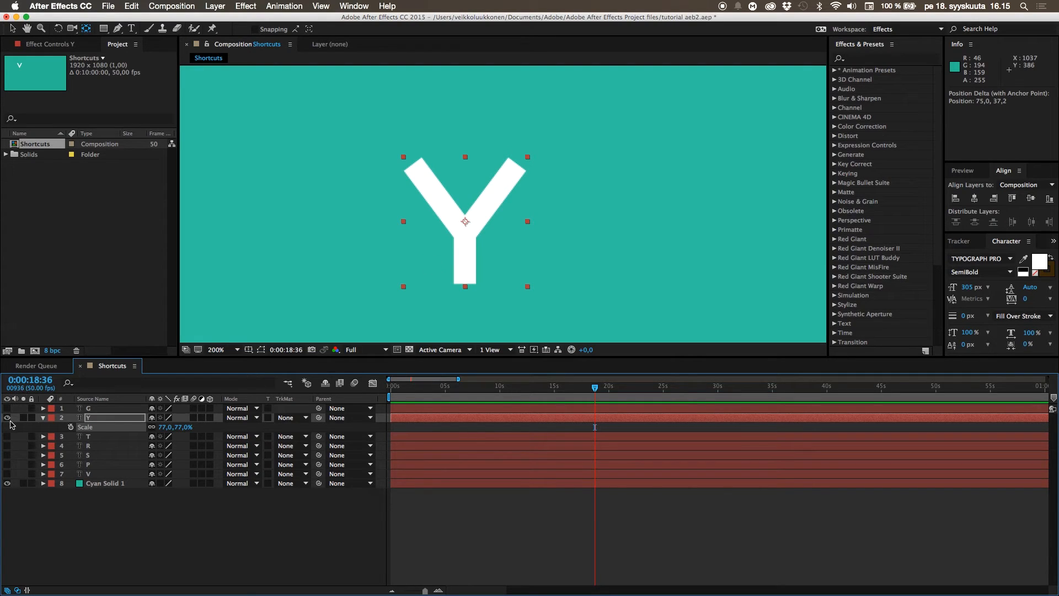
- Hide the Y layer and select the G letter layer so G shows alone
left_click(216, 350)
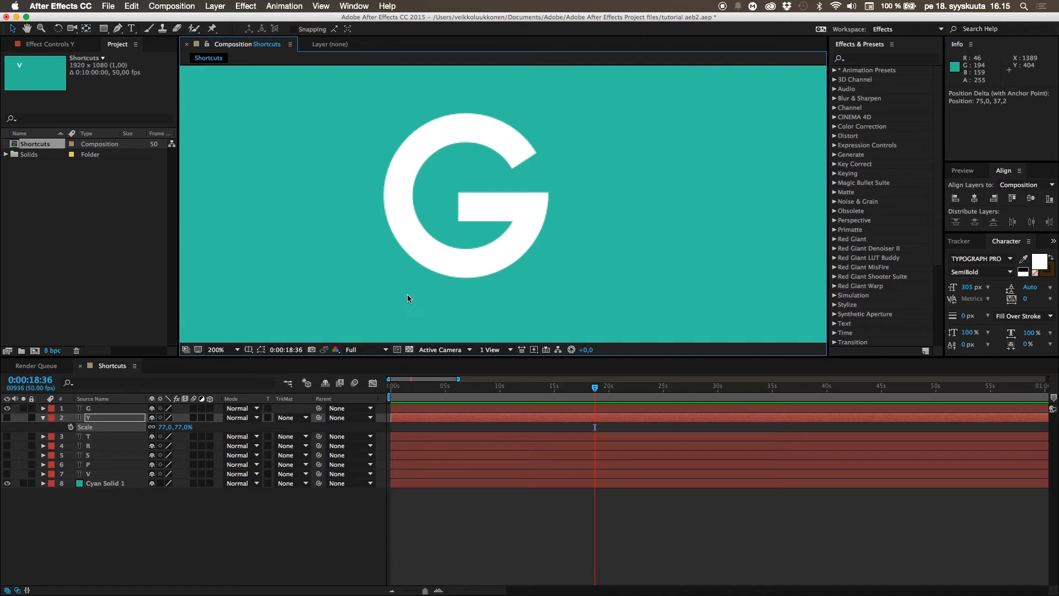
mouse_move(321, 201)
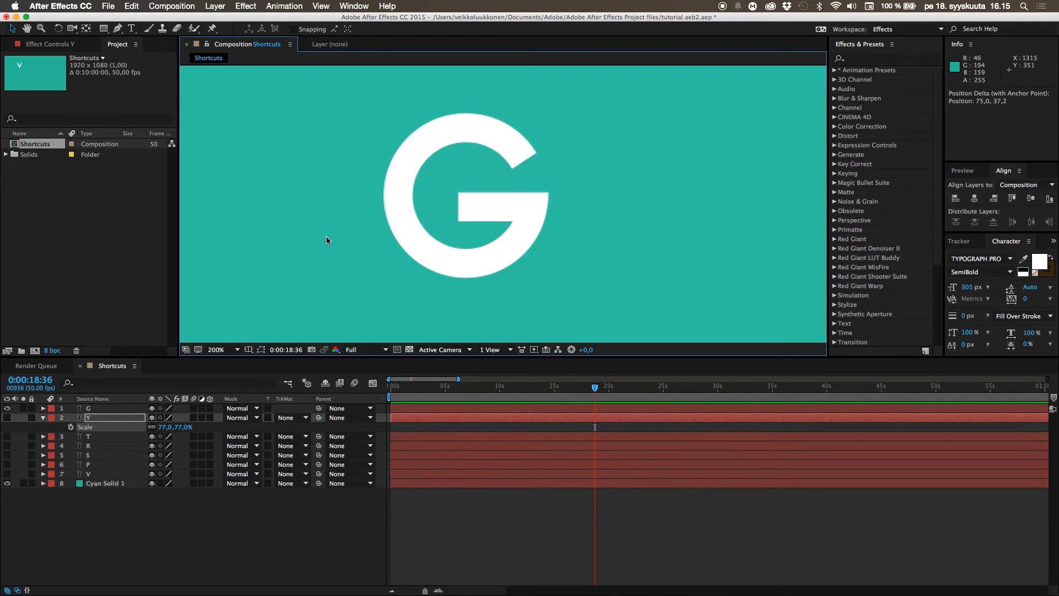
left_click(89, 409)
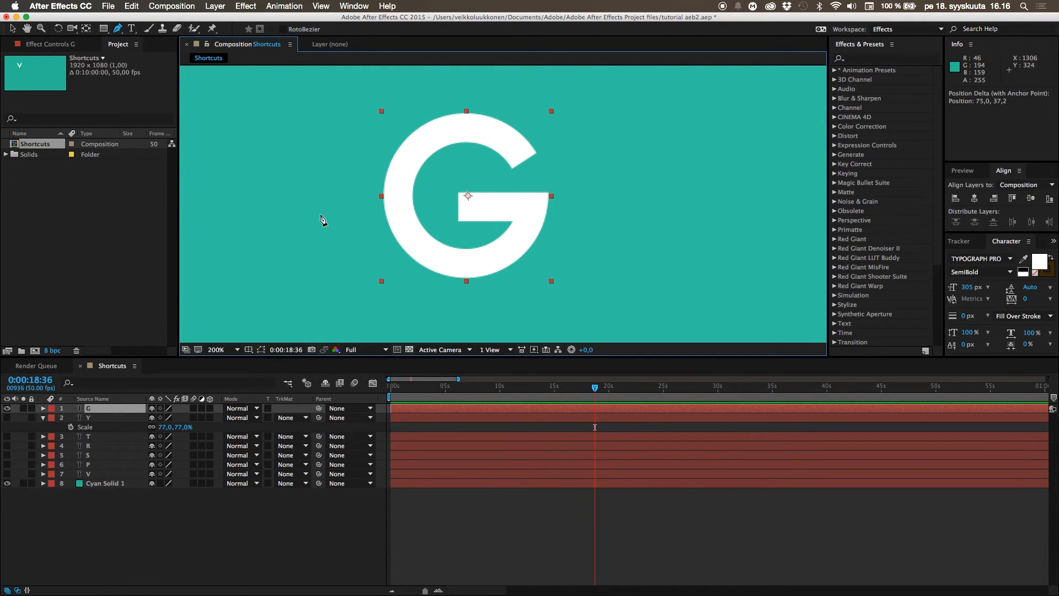
mouse_move(365, 169)
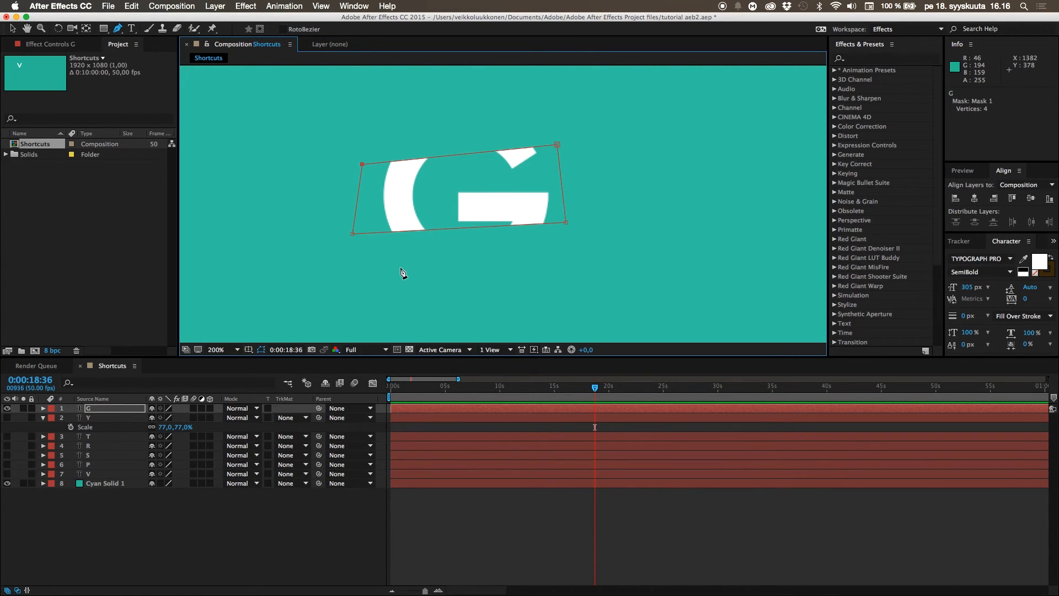
mouse_move(73, 449)
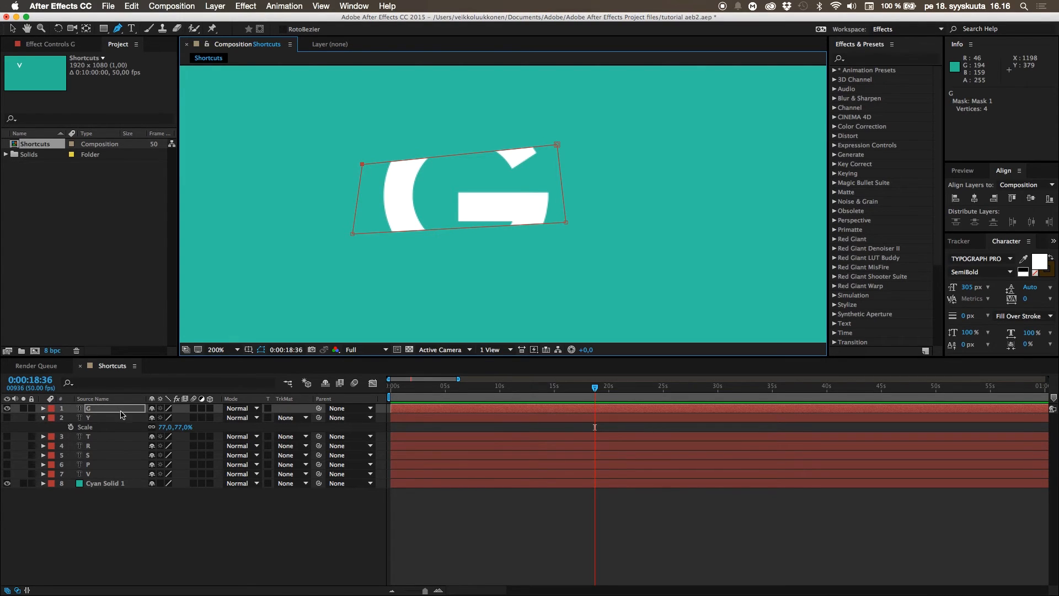
- Select the G layer and reveal its Mask 1 properties in the timeline
left_click(102, 408)
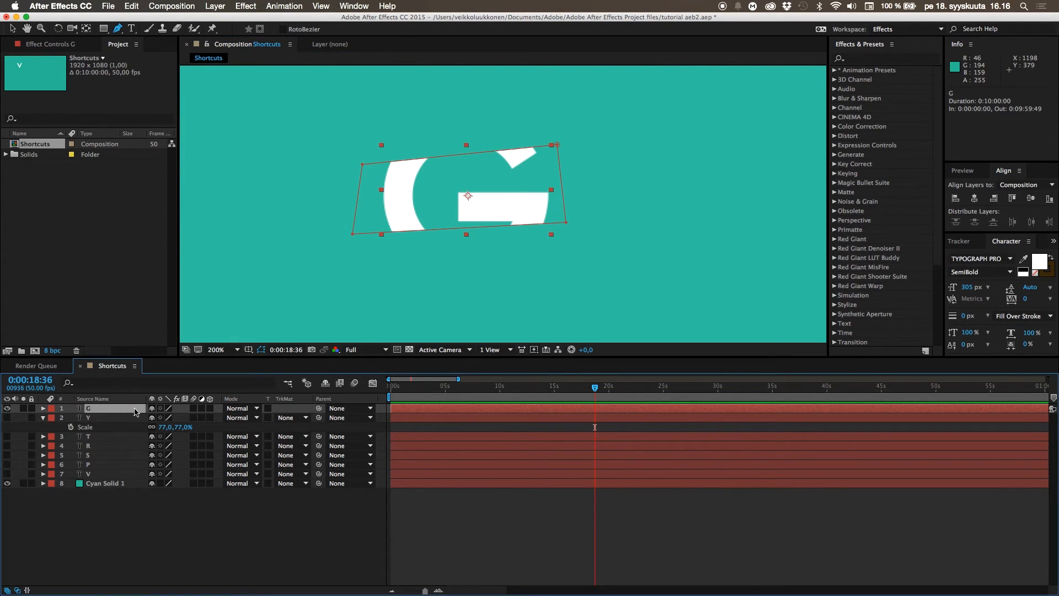
left_click(43, 408)
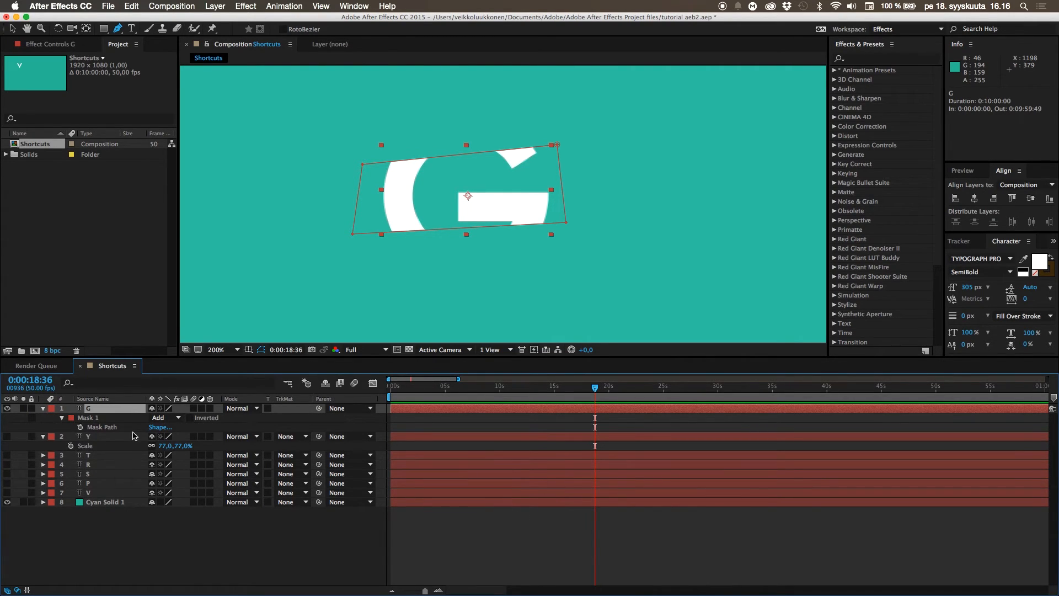
- Set Mask 1 to Subtract, briefly toggle Inverted, and collapse the G layer's properties
left_click(160, 417)
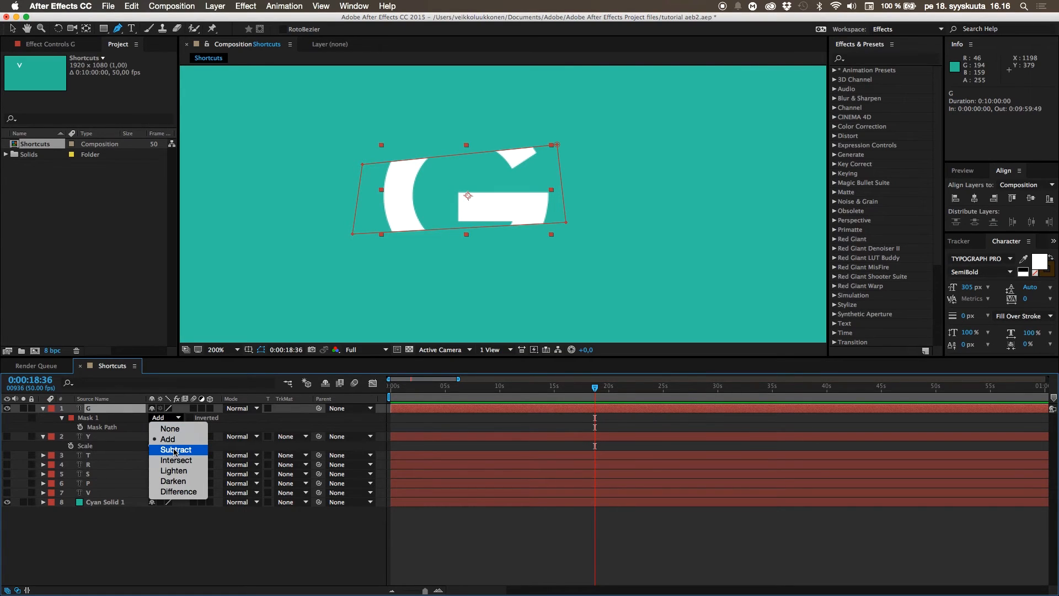
left_click(177, 450)
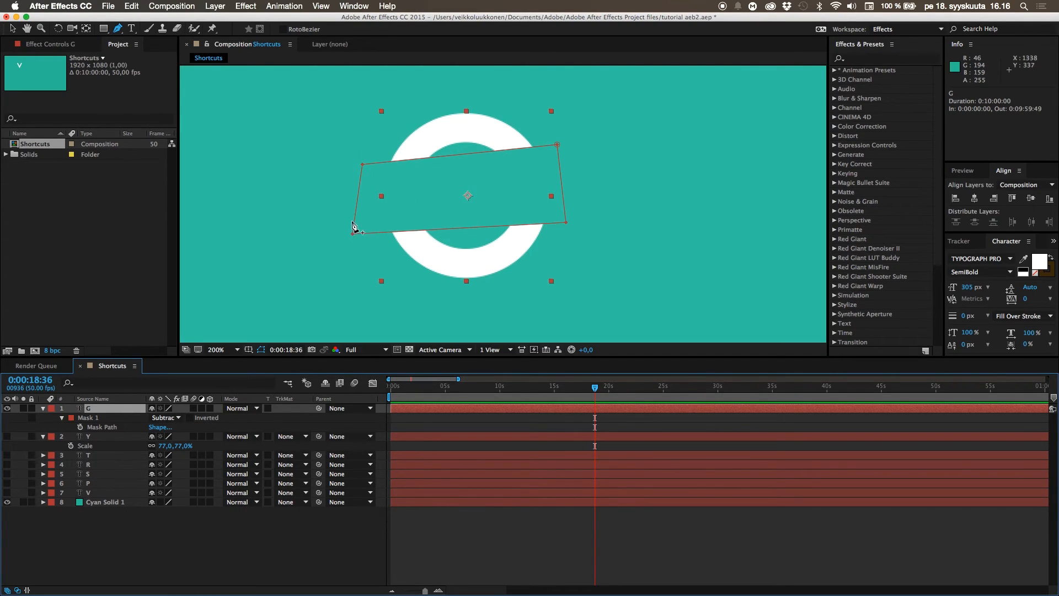
mouse_move(338, 257)
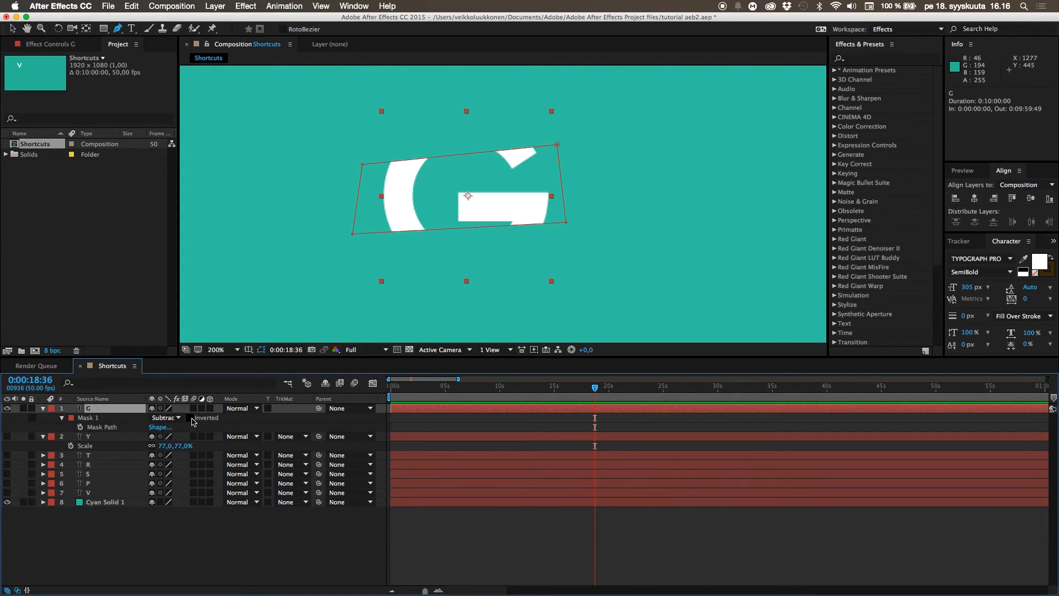
left_click(190, 417)
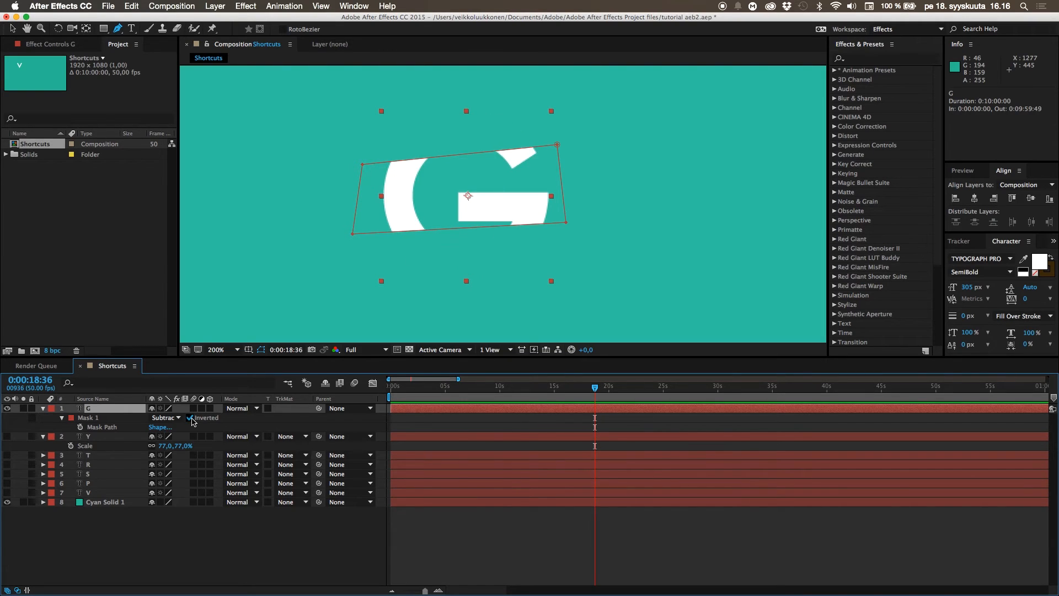
left_click(191, 417)
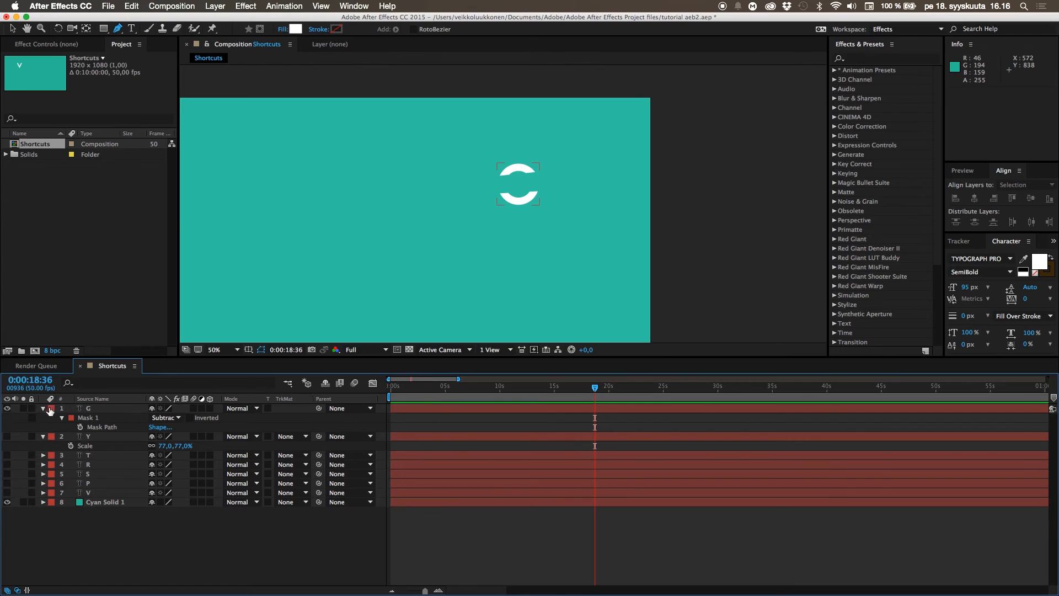
left_click(42, 408)
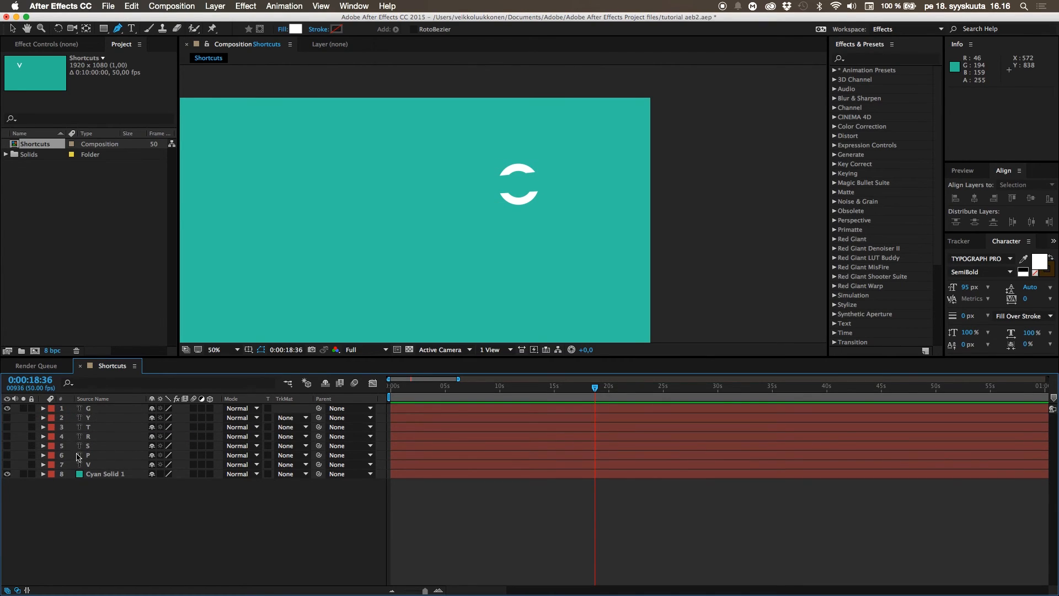